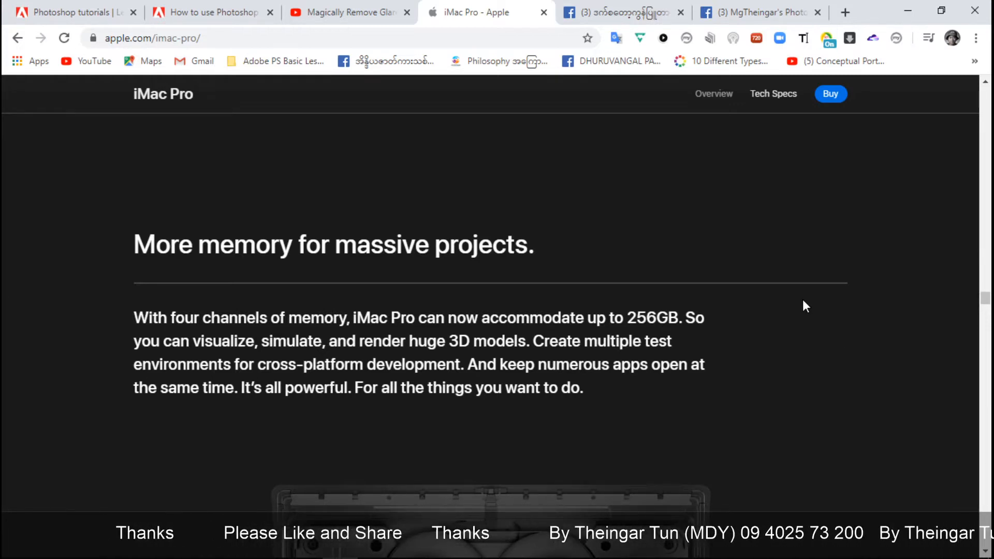
# Scroll past the 256GB DDR4 ECC memory specs to the up-to-4TB SSD storage section.
pyautogui.scroll(-3)
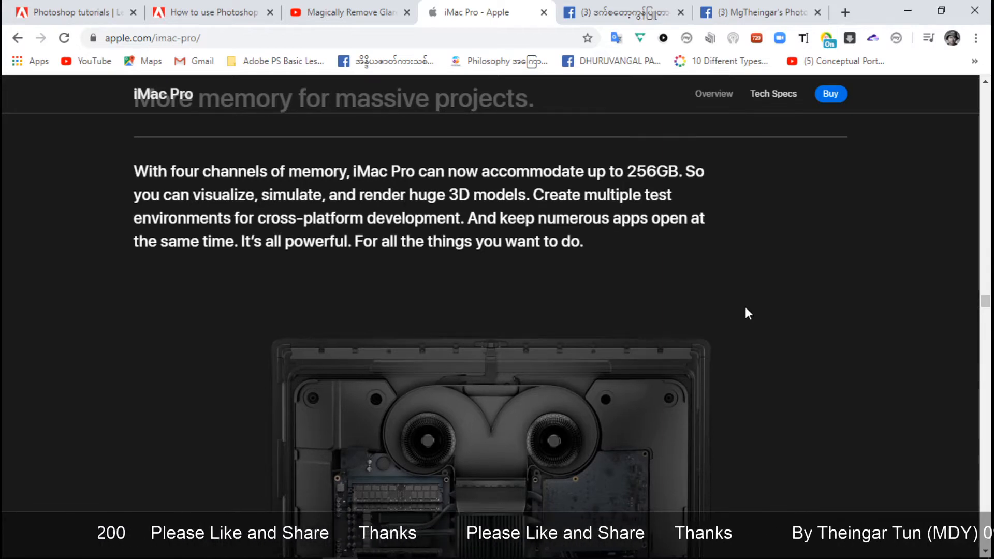
pyautogui.scroll(-3)
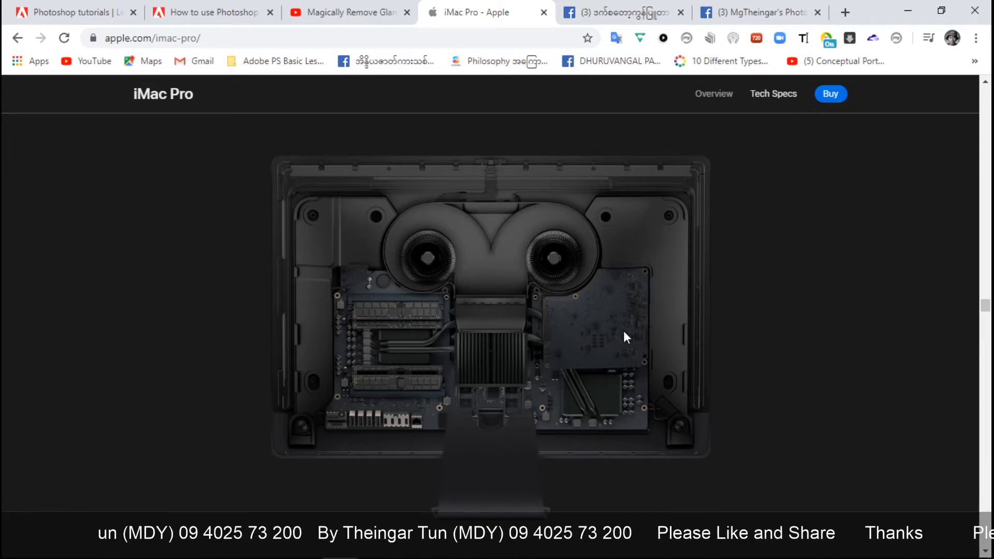
pyautogui.scroll(-3)
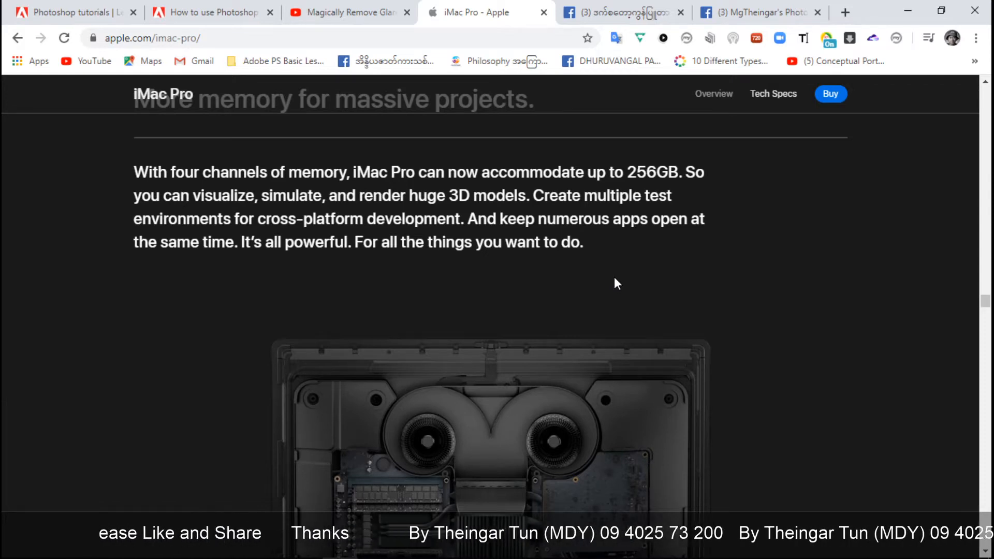
pyautogui.scroll(-3)
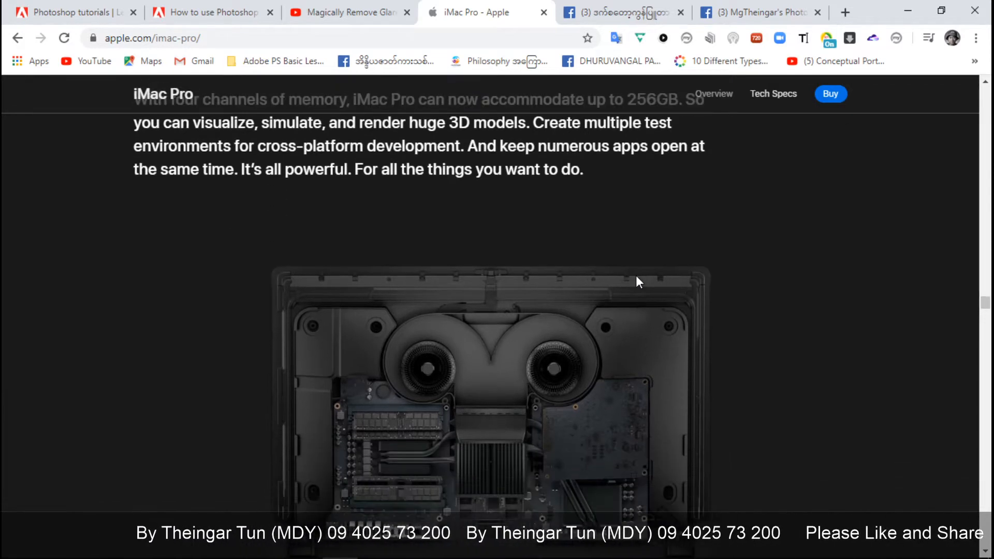
pyautogui.scroll(-3)
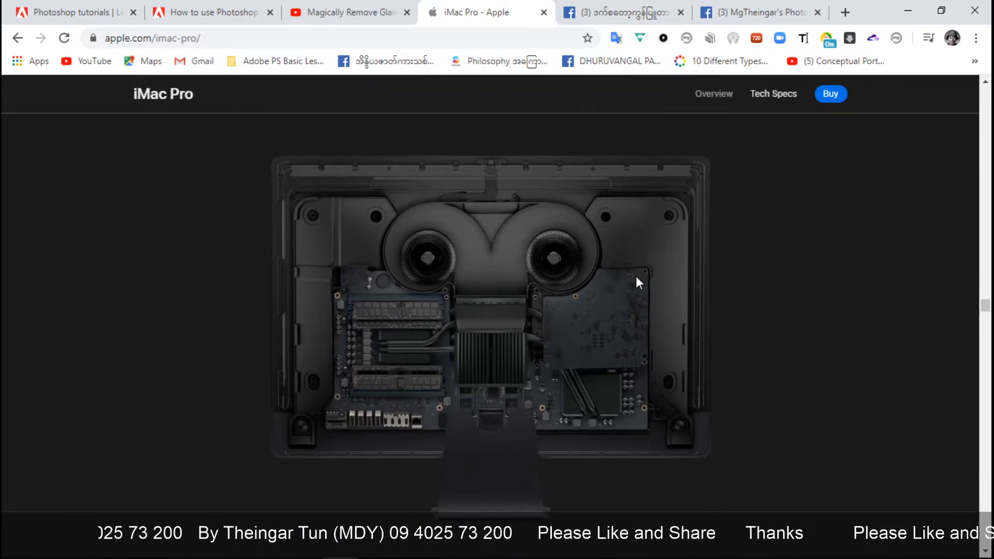
pyautogui.moveTo(550, 297)
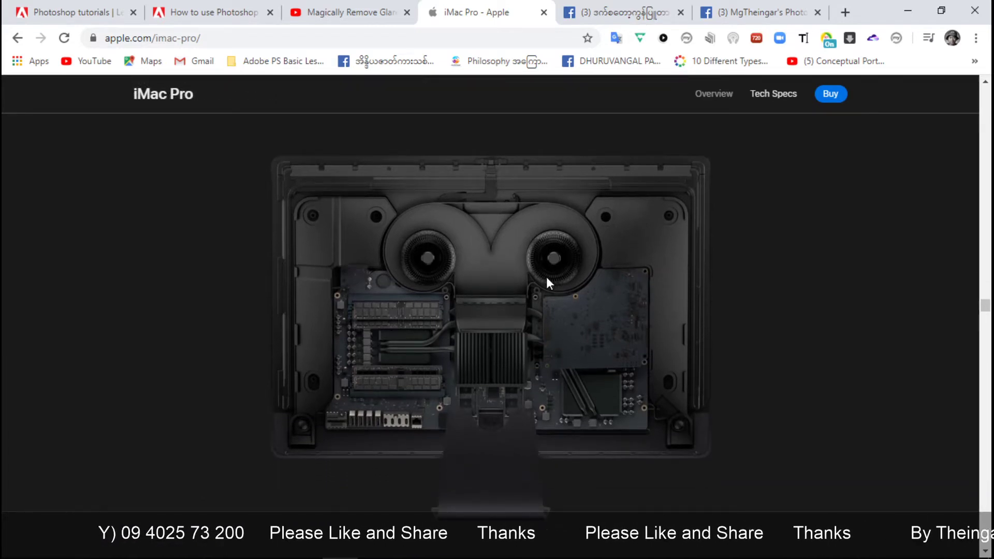
pyautogui.scroll(-3)
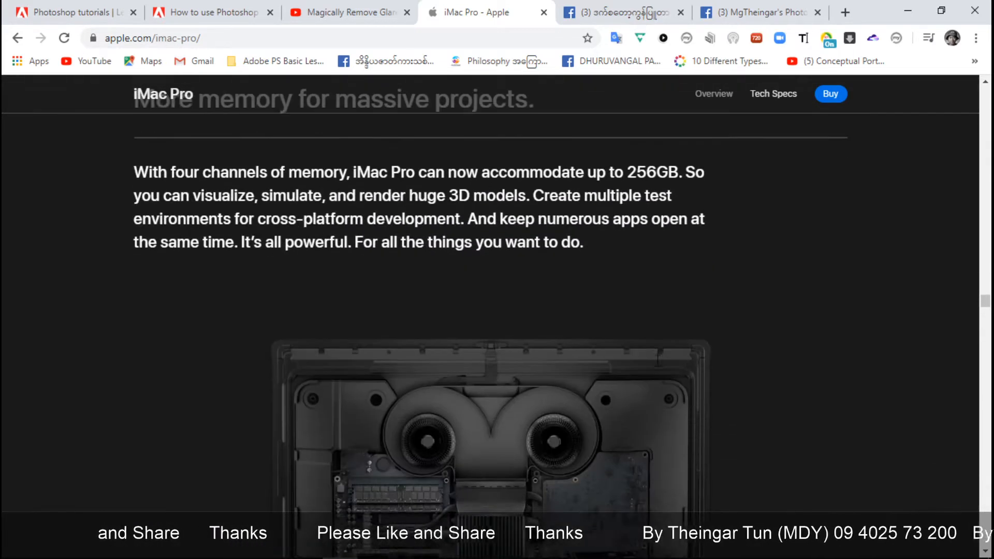
pyautogui.scroll(-3)
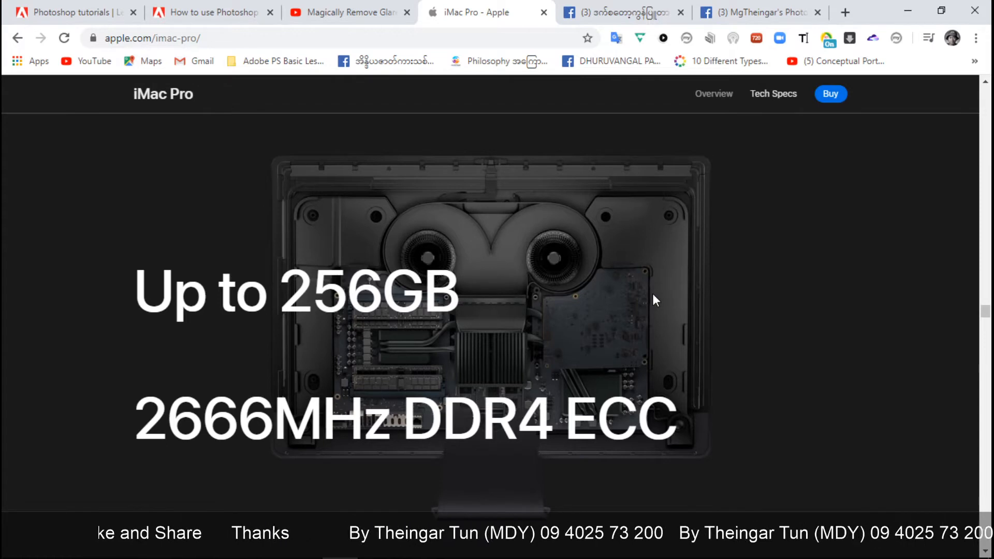
pyautogui.scroll(-3)
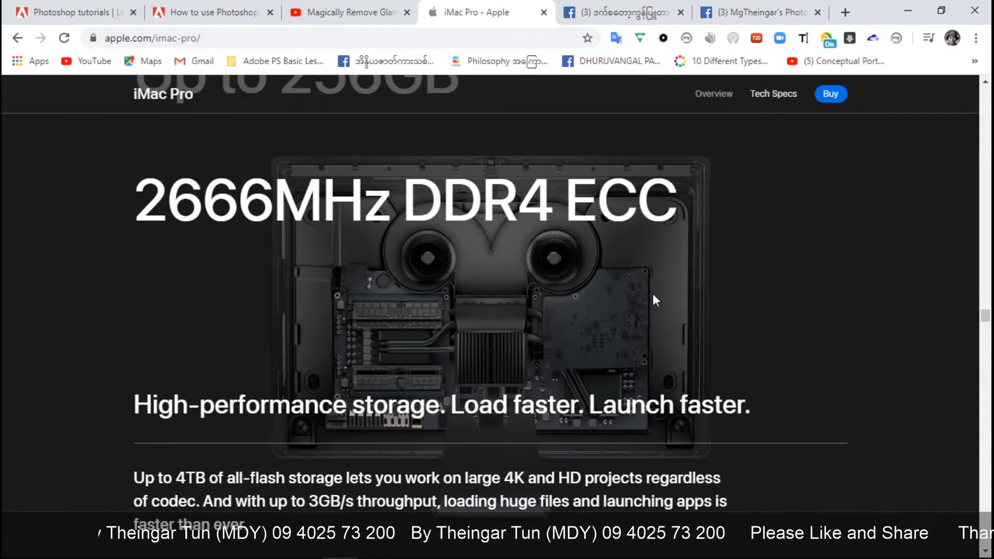
pyautogui.scroll(-3)
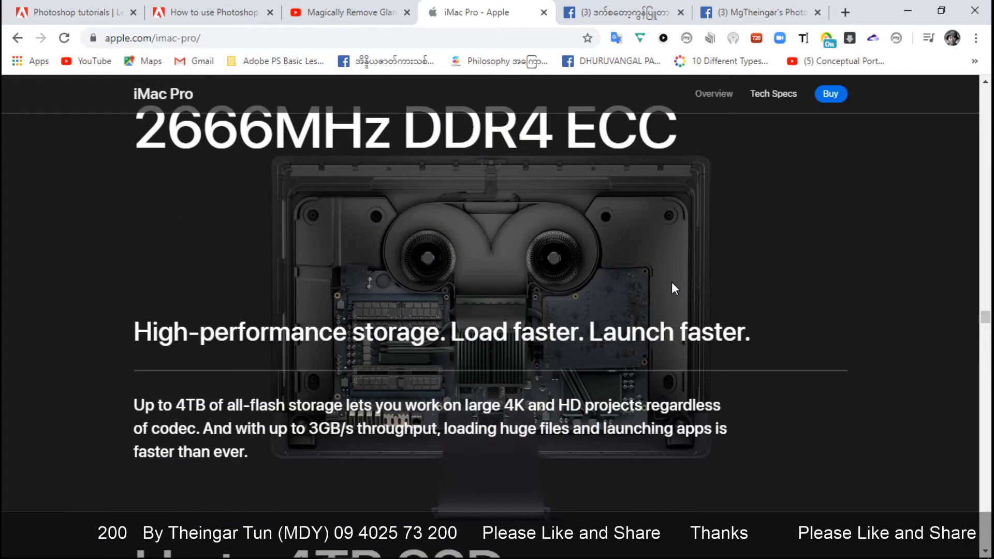
pyautogui.scroll(-3)
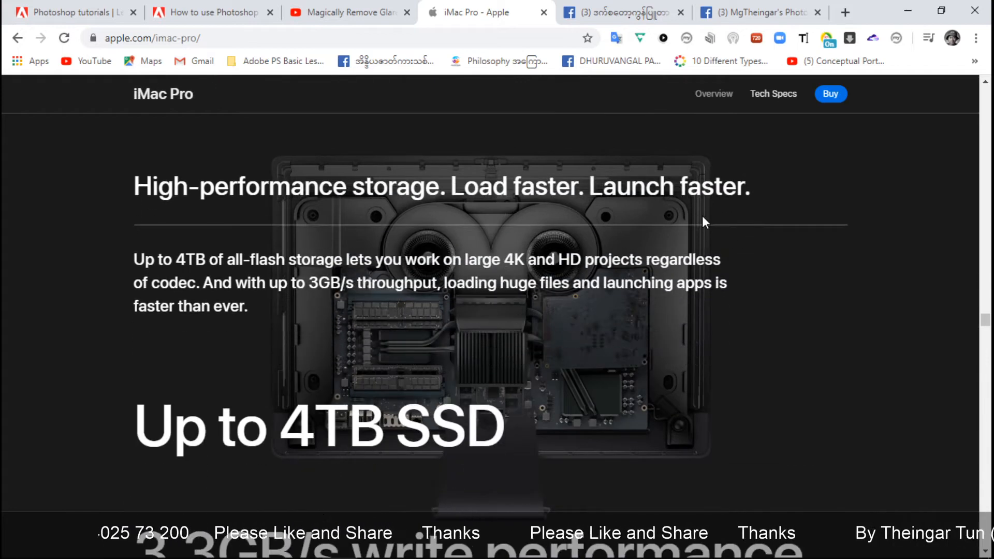
pyautogui.moveTo(741, 294)
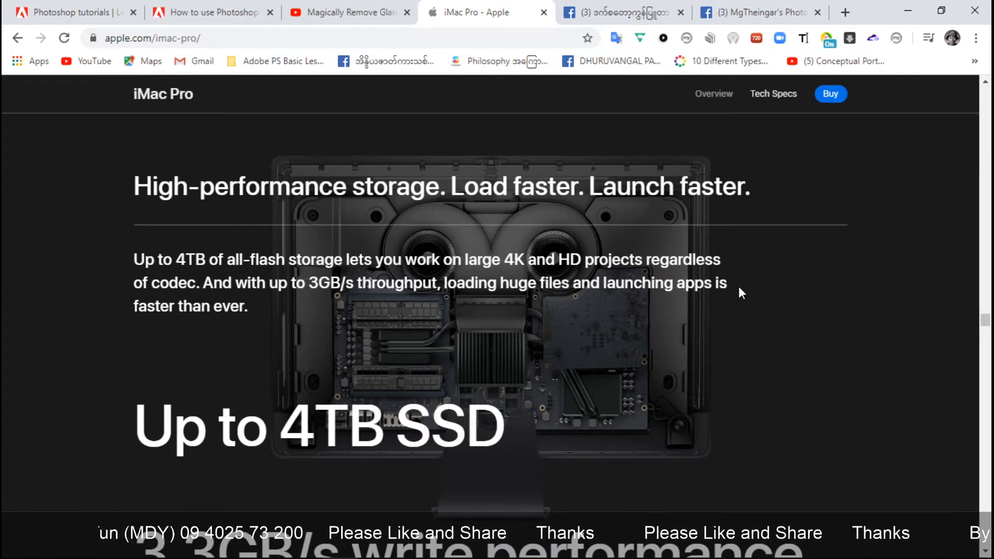
# Scroll through the SSD speed and T2 Security Chip sections, then back to 'More memory for massive projects'.
pyautogui.scroll(-3)
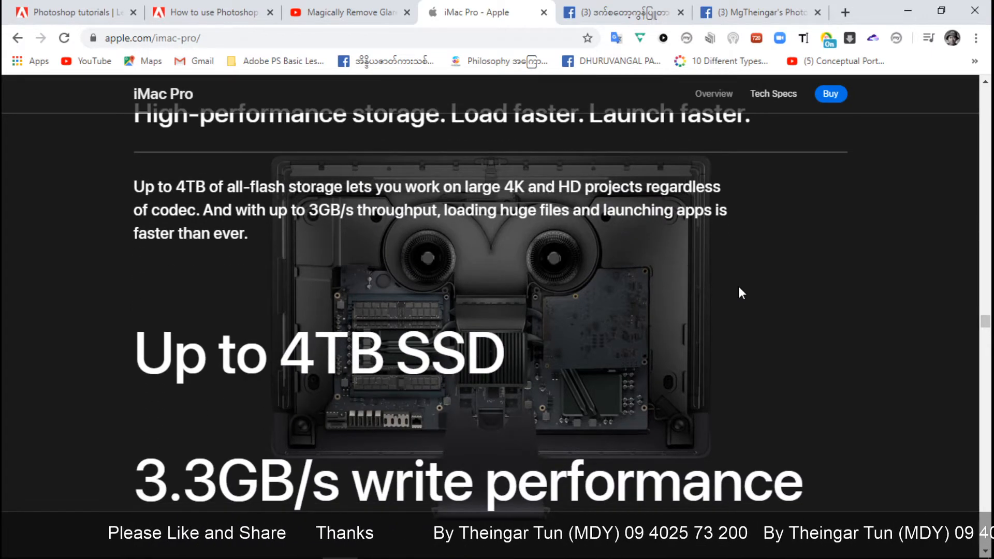
pyautogui.scroll(-3)
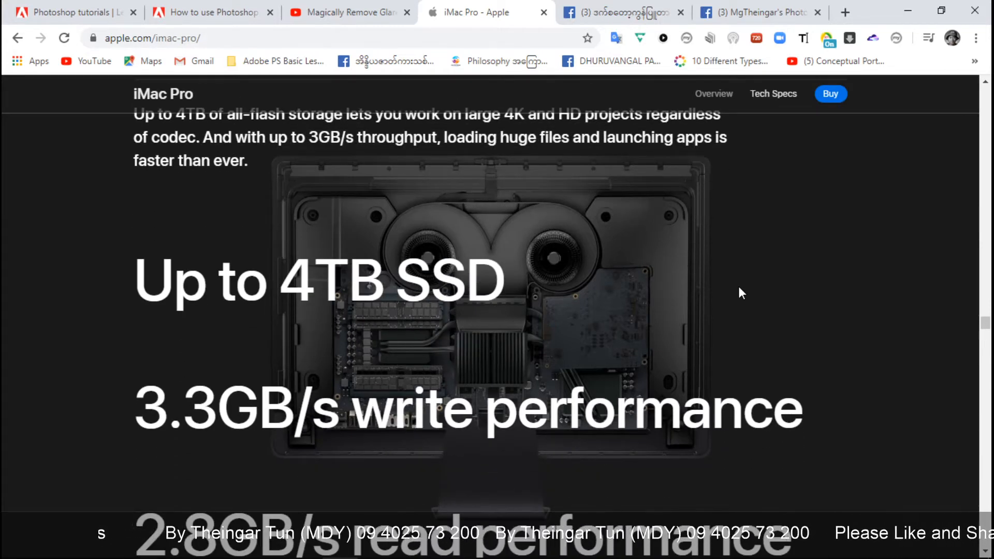
pyautogui.scroll(-3)
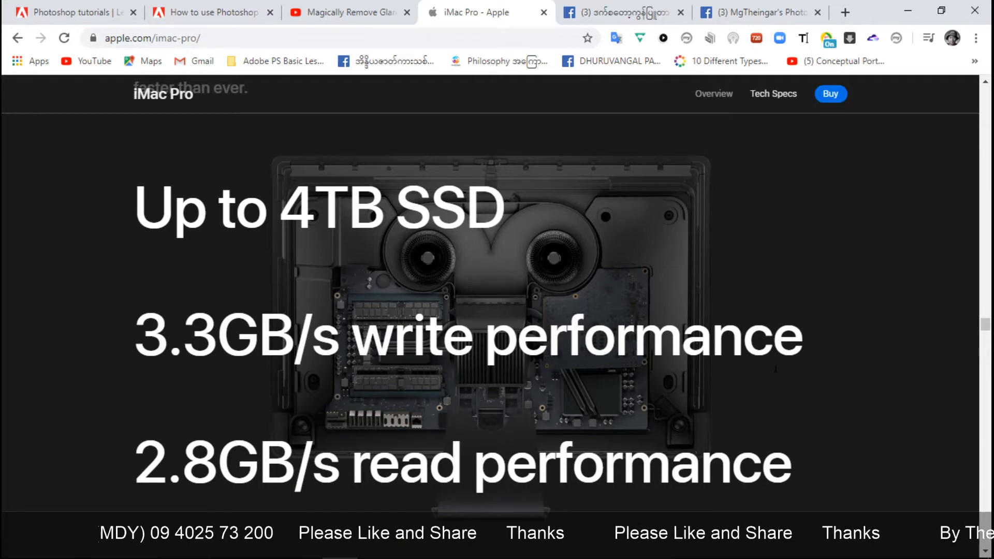
pyautogui.scroll(-3)
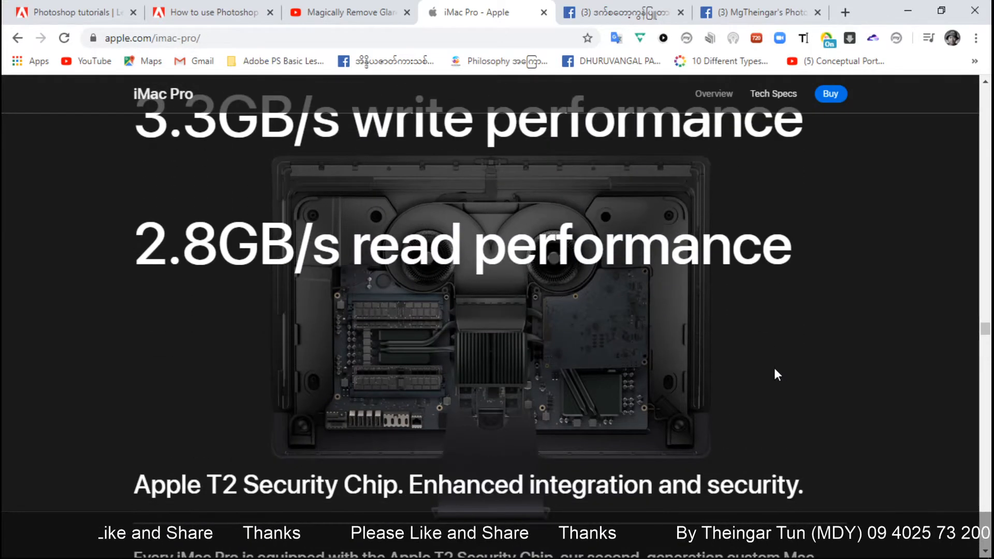
pyautogui.scroll(-3)
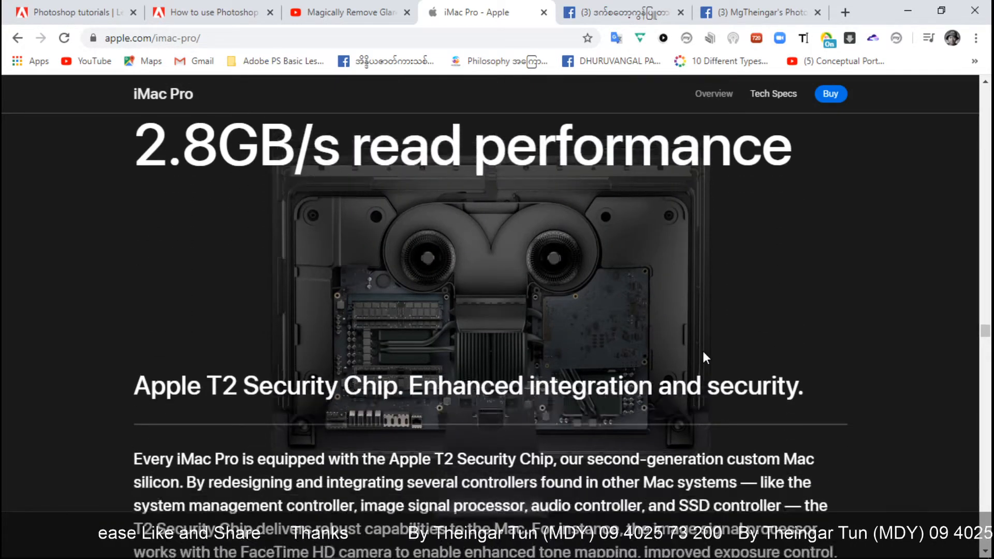
pyautogui.scroll(-3)
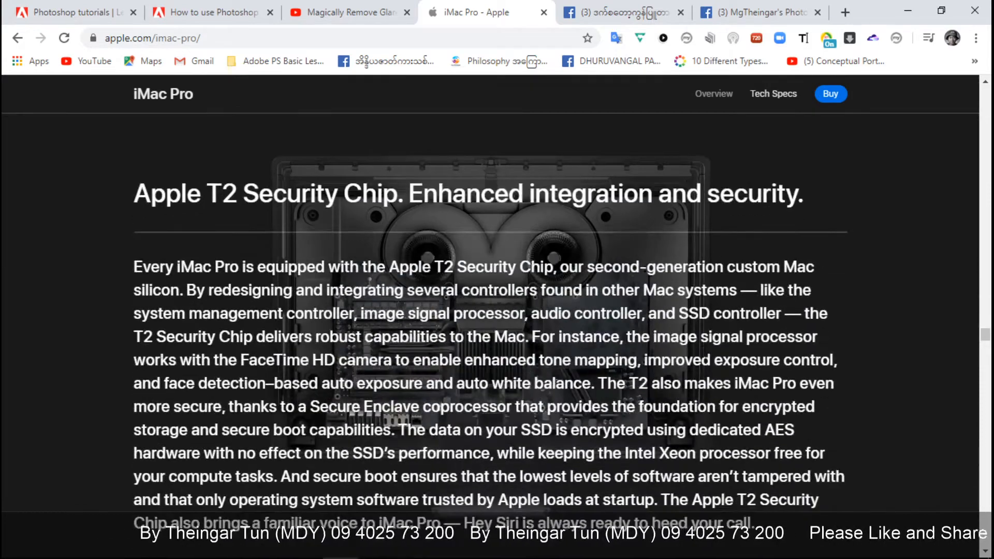
pyautogui.scroll(-3)
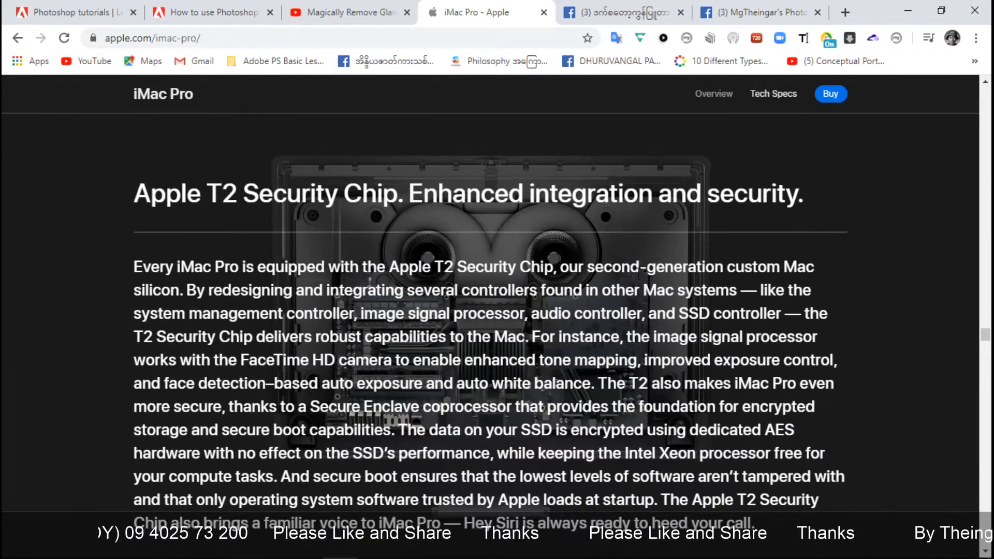
pyautogui.scroll(-3)
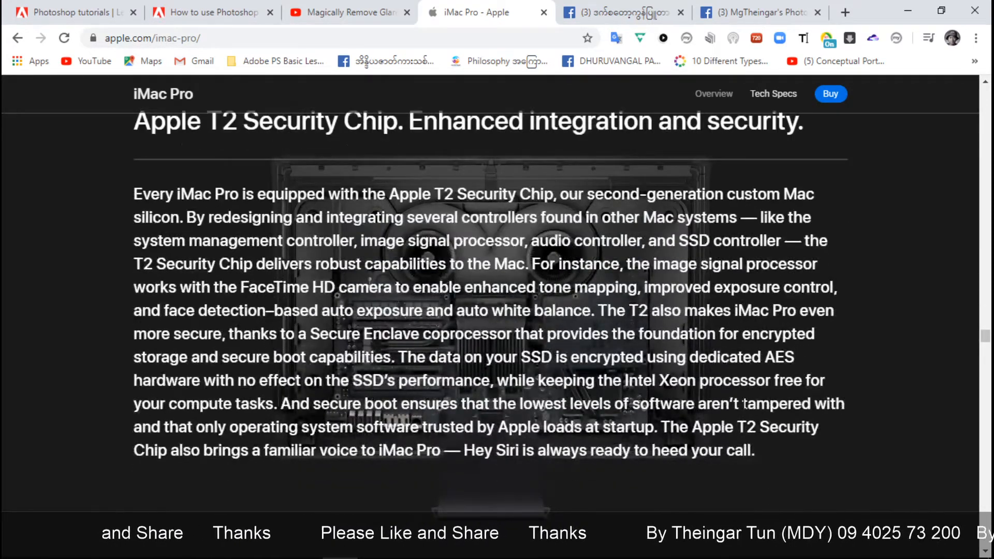
pyautogui.scroll(-3)
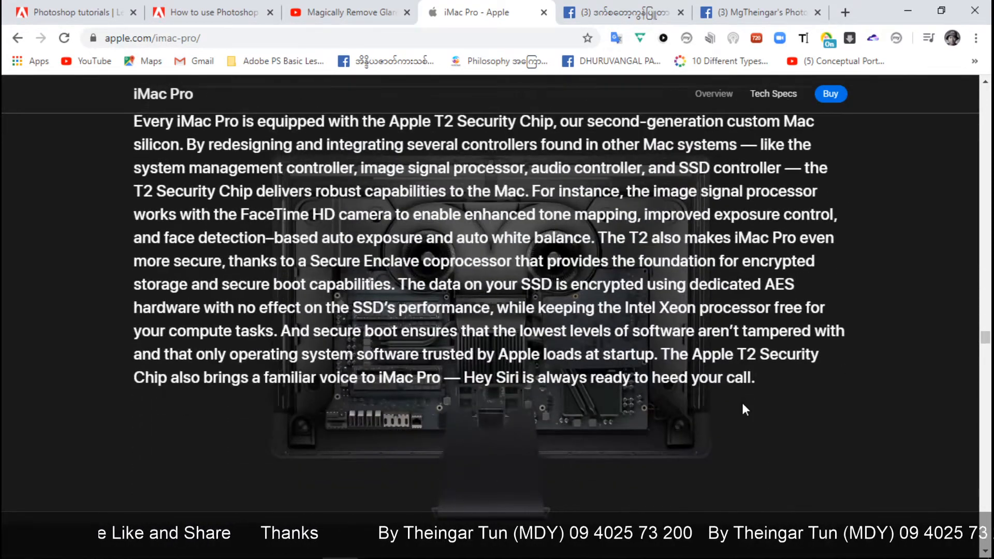
pyautogui.scroll(-3)
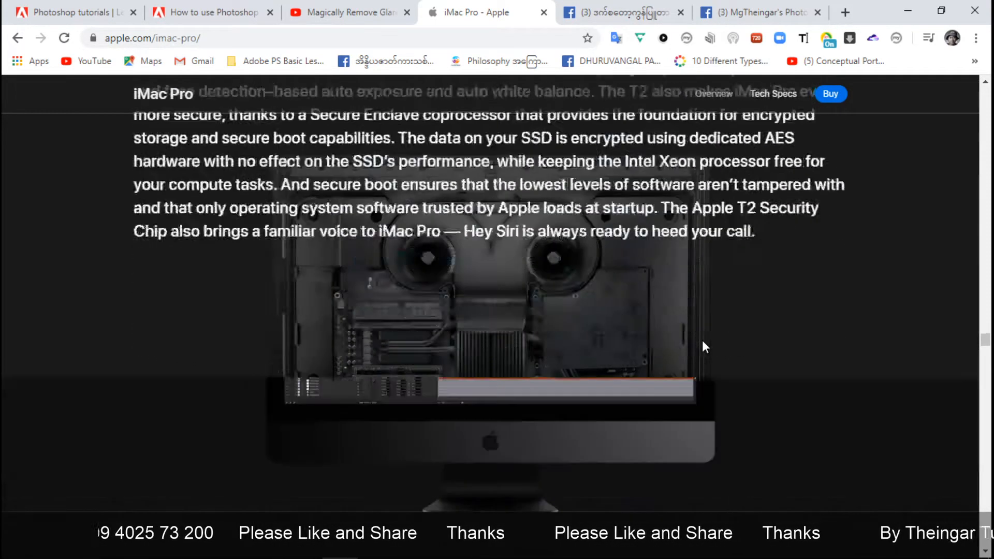
pyautogui.scroll(-3)
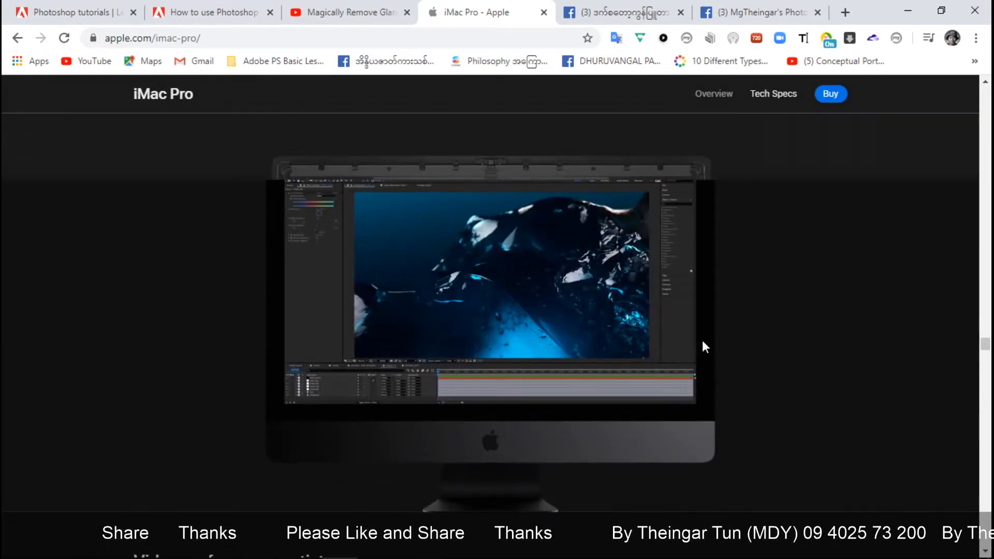
pyautogui.scroll(-3)
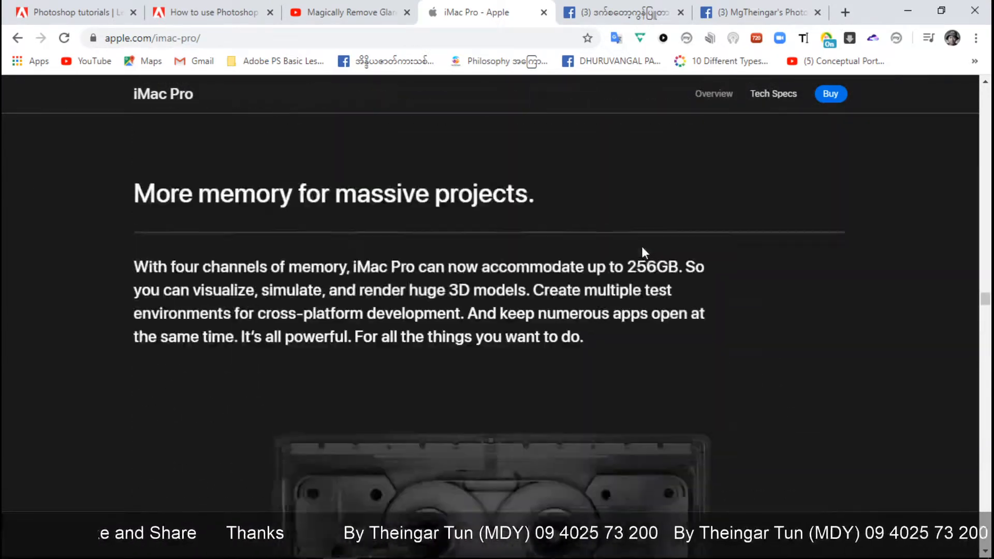
# Scroll to the chart showing Final Cut Pro X rendering 2.8x faster.
pyautogui.scroll(-3)
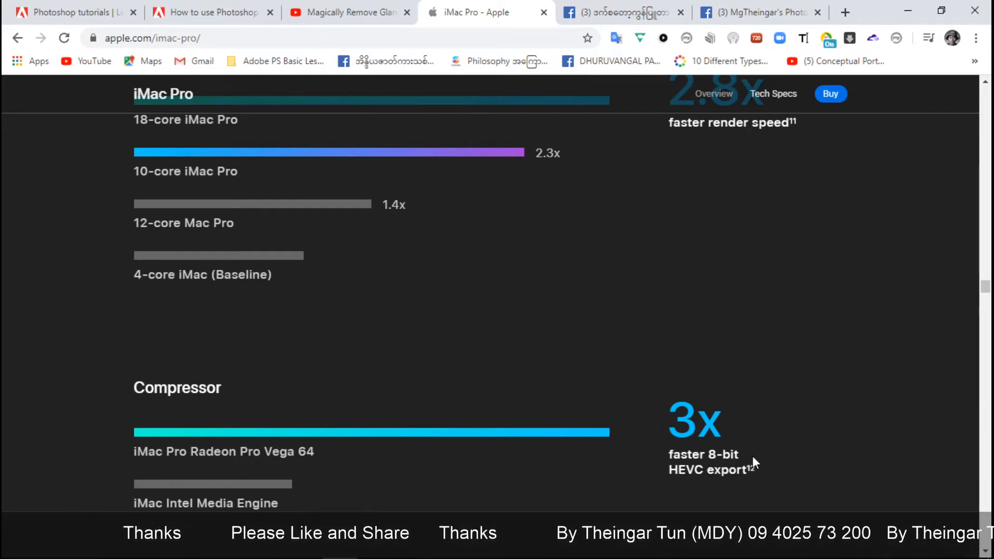
pyautogui.scroll(3)
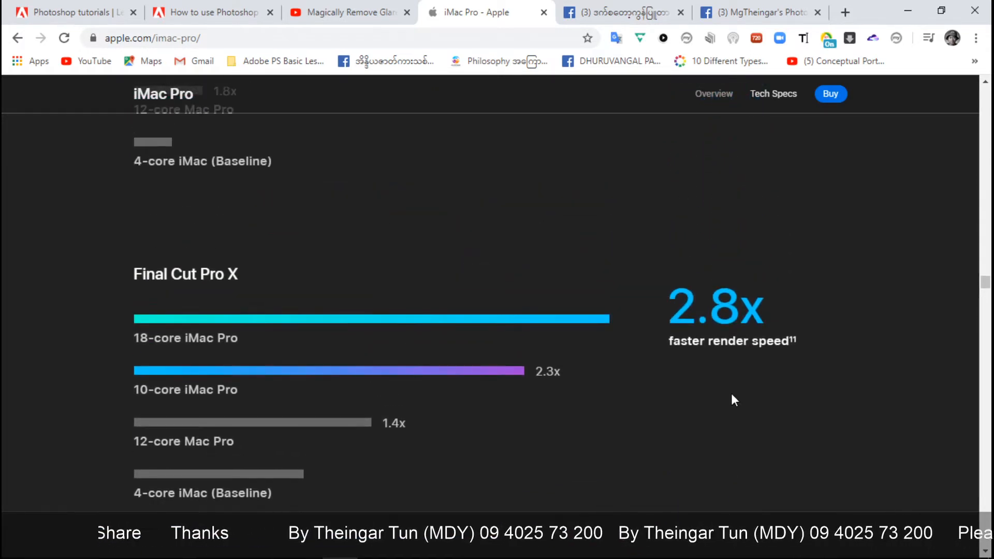
pyautogui.moveTo(105, 297)
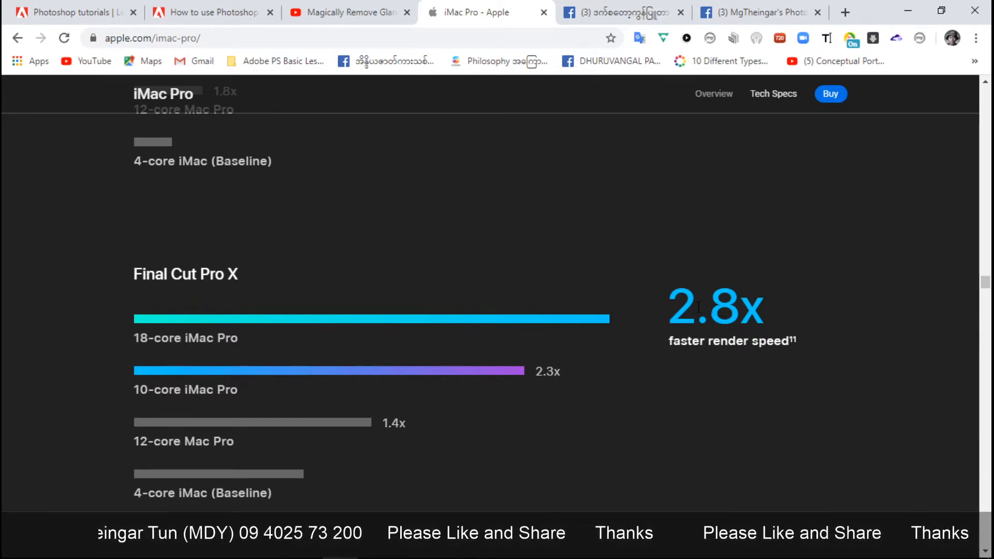
# Scroll through the benchmark charts from Logic Pro X to 'Strength in numbers'.
pyautogui.scroll(-3)
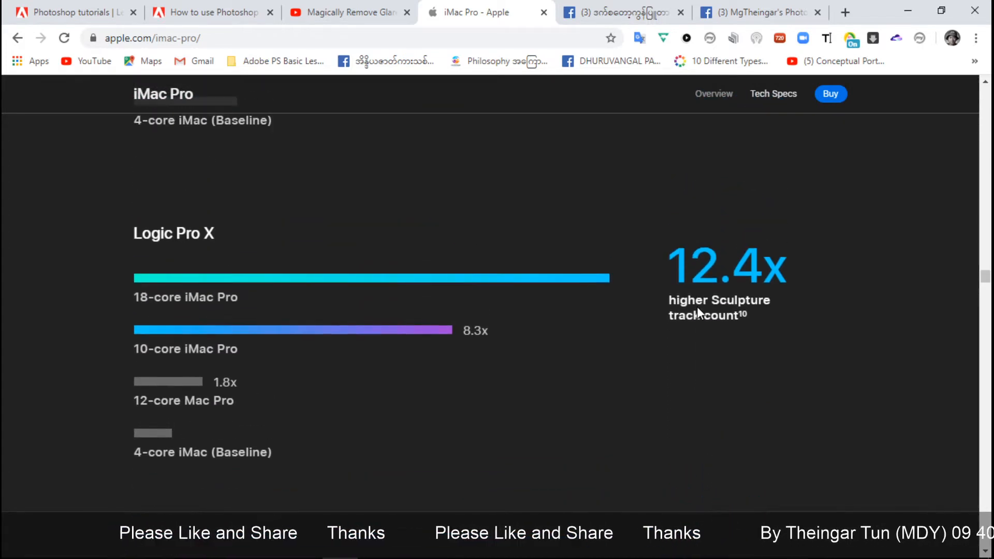
pyautogui.moveTo(214, 251)
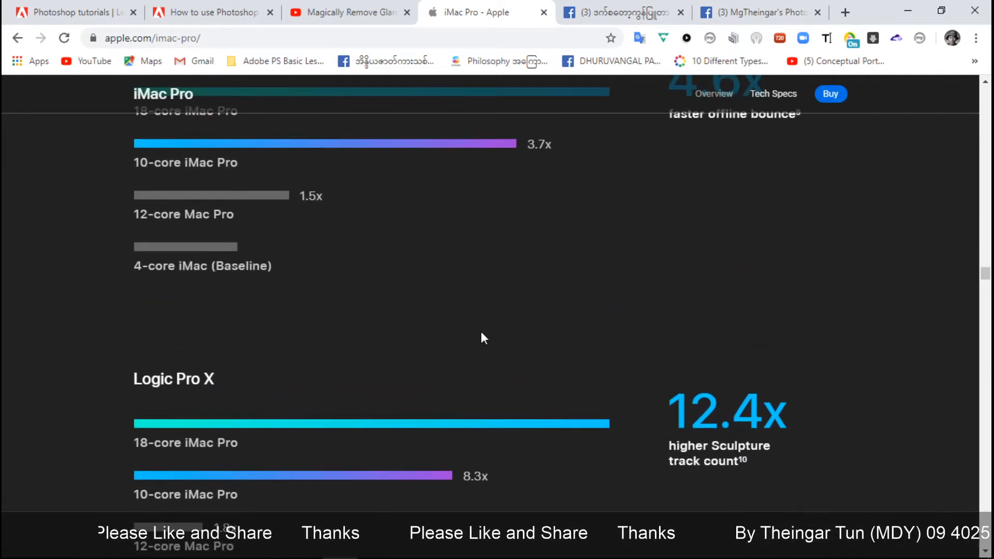
pyautogui.scroll(-3)
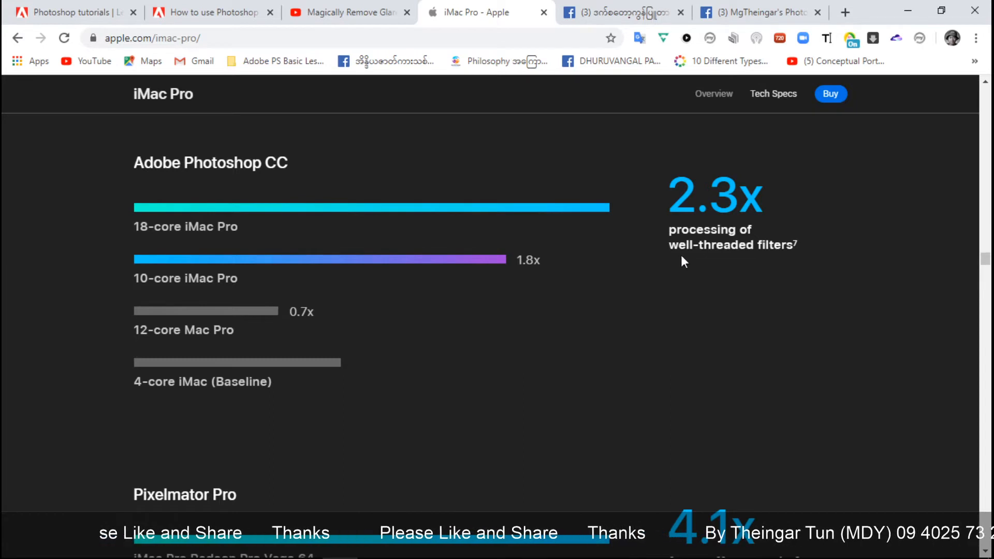
pyautogui.moveTo(462, 345)
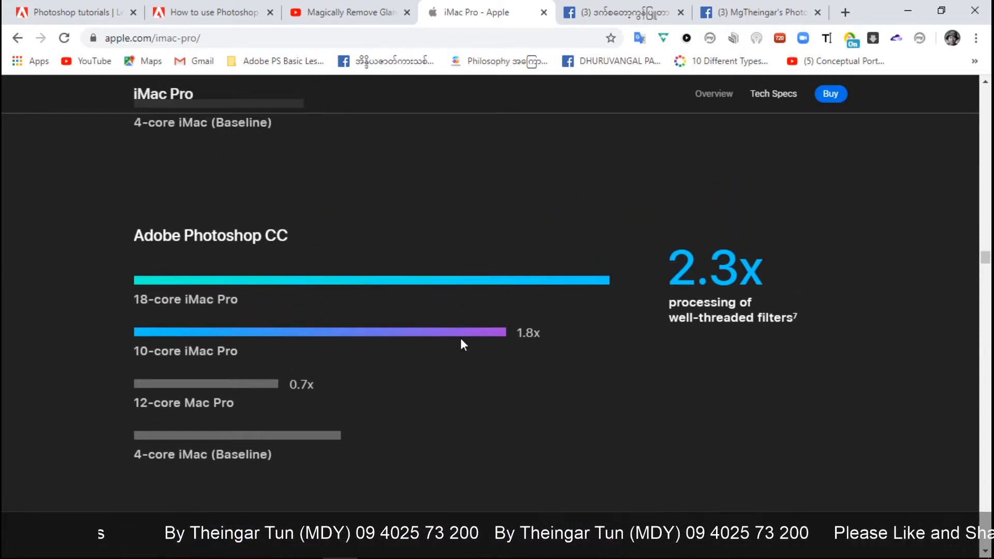
pyautogui.moveTo(322, 363)
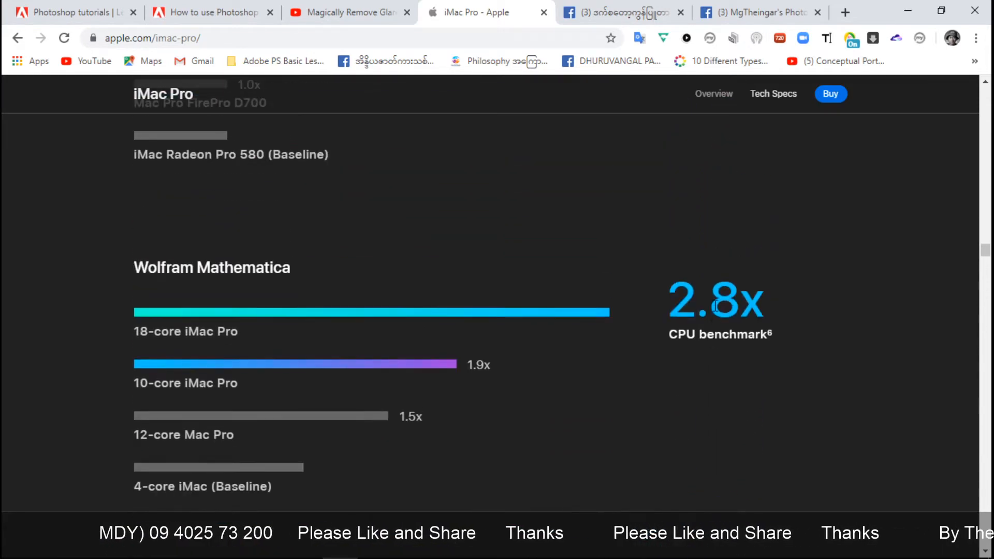
pyautogui.scroll(-3)
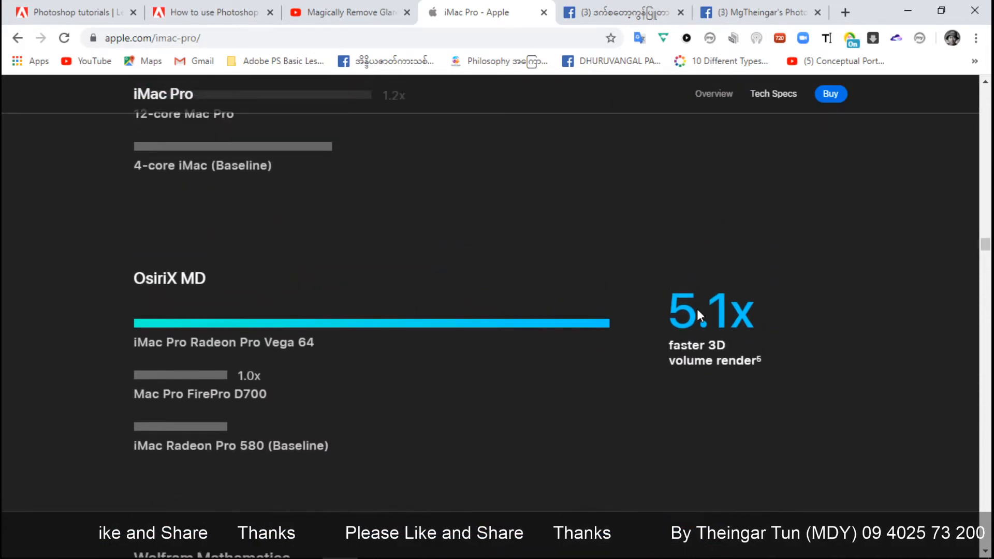
pyautogui.scroll(-3)
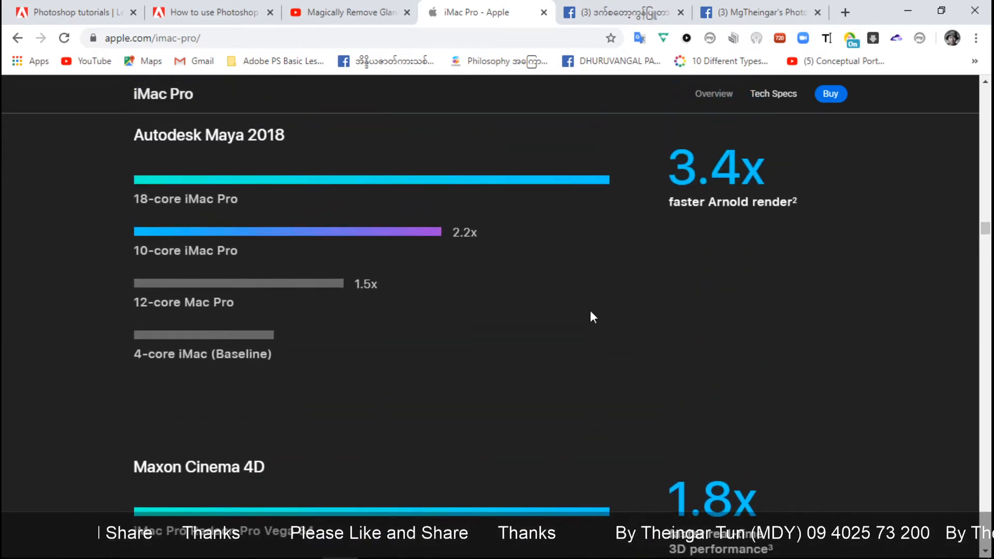
# Scroll back to the Logic Pro X 12.4x Sculpture track chart, then down to the internal hardware image.
pyautogui.scroll(3)
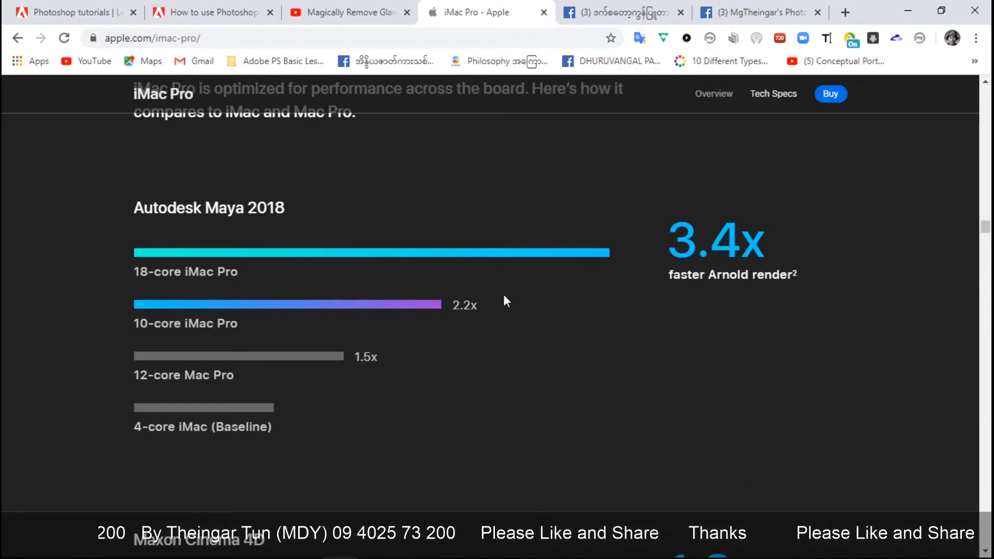
pyautogui.scroll(3)
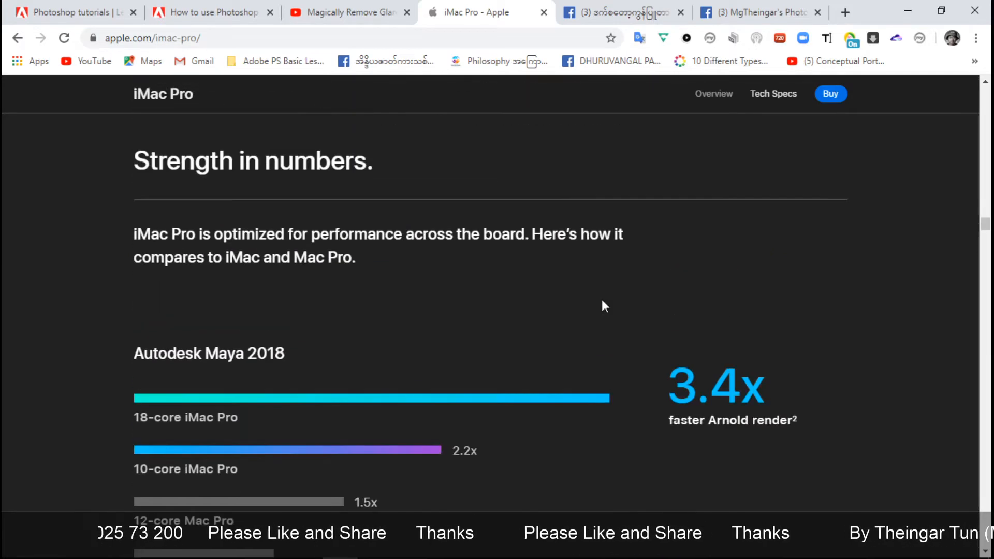
pyautogui.scroll(-3)
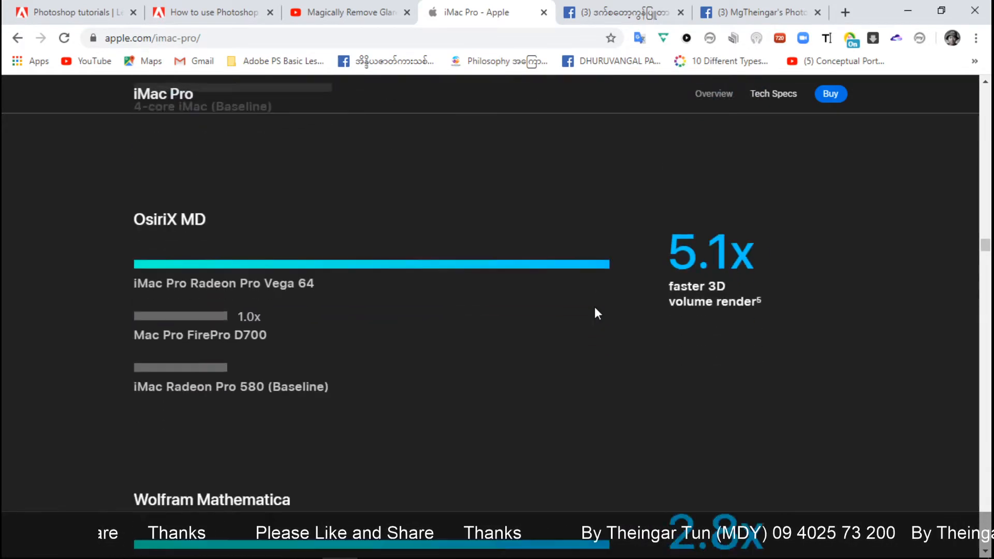
pyautogui.scroll(-3)
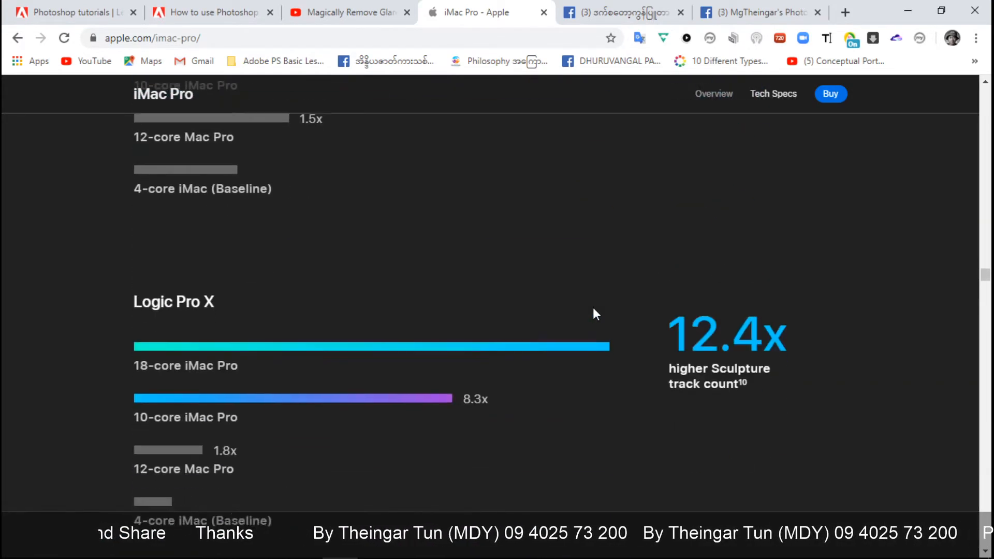
pyautogui.scroll(-3)
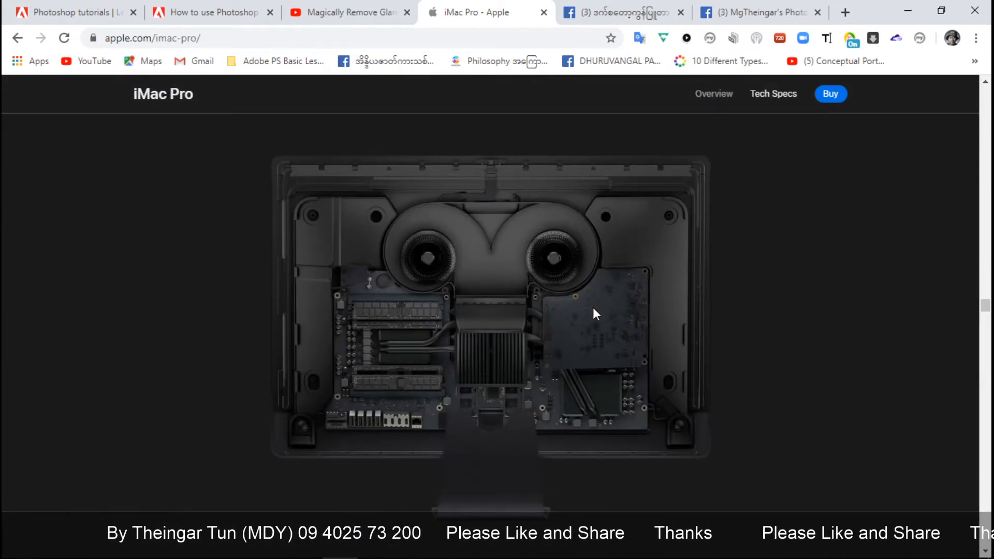
# Scroll past the internal view image to 'Video performance artist' and the Thunderbolt 3 ports.
pyautogui.scroll(-3)
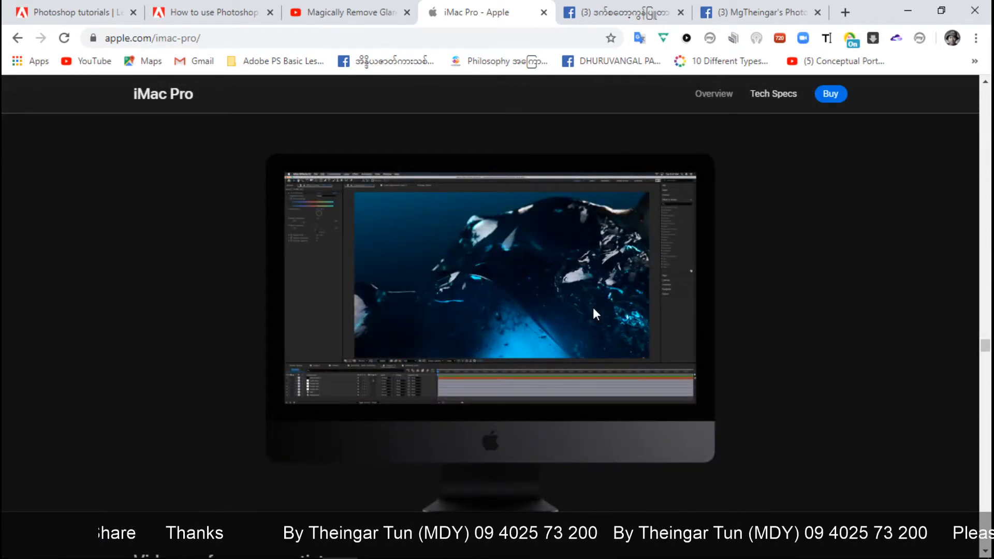
pyautogui.scroll(-3)
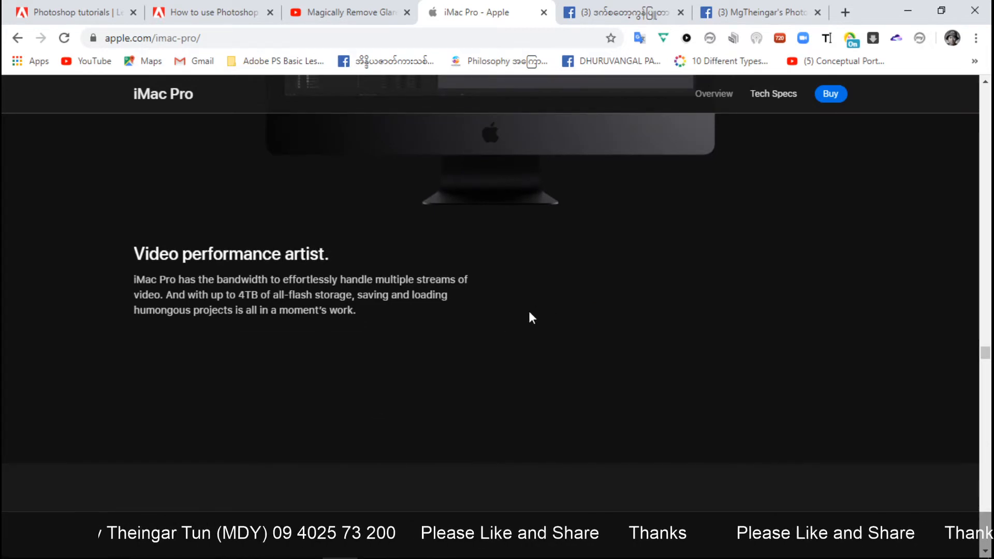
pyautogui.scroll(-3)
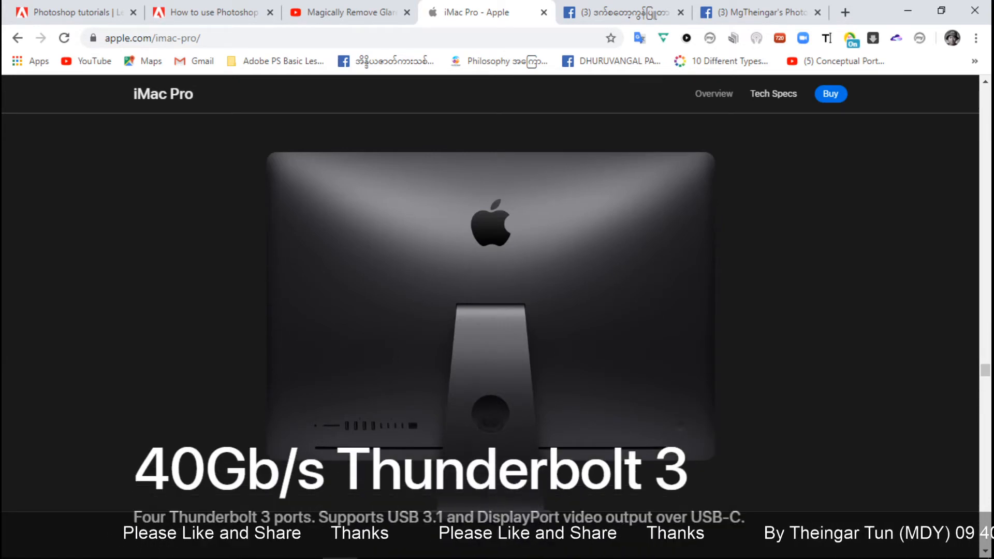
# Scroll past the 10Gb Ethernet paragraph to the iMac Pro's rear view with ports.
pyautogui.scroll(-3)
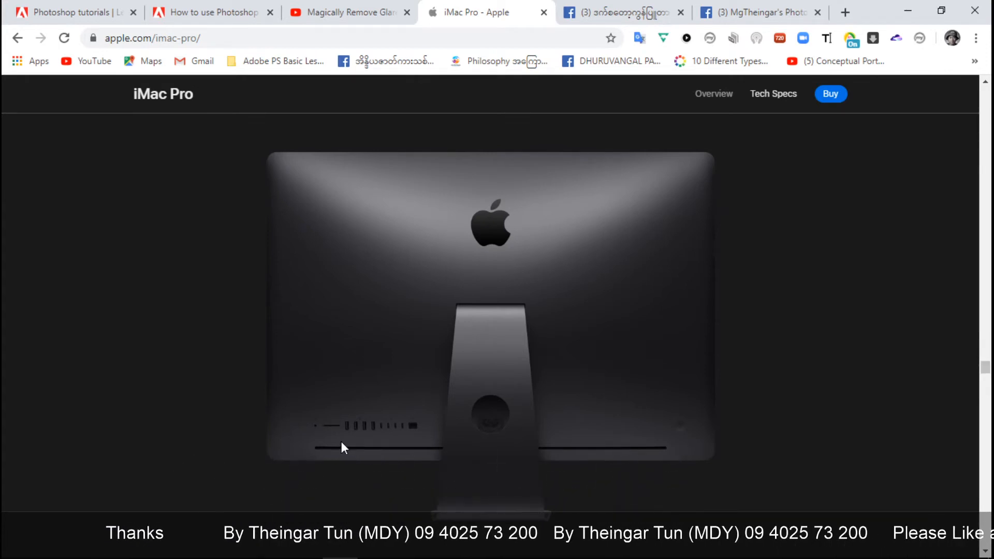
pyautogui.scroll(-3)
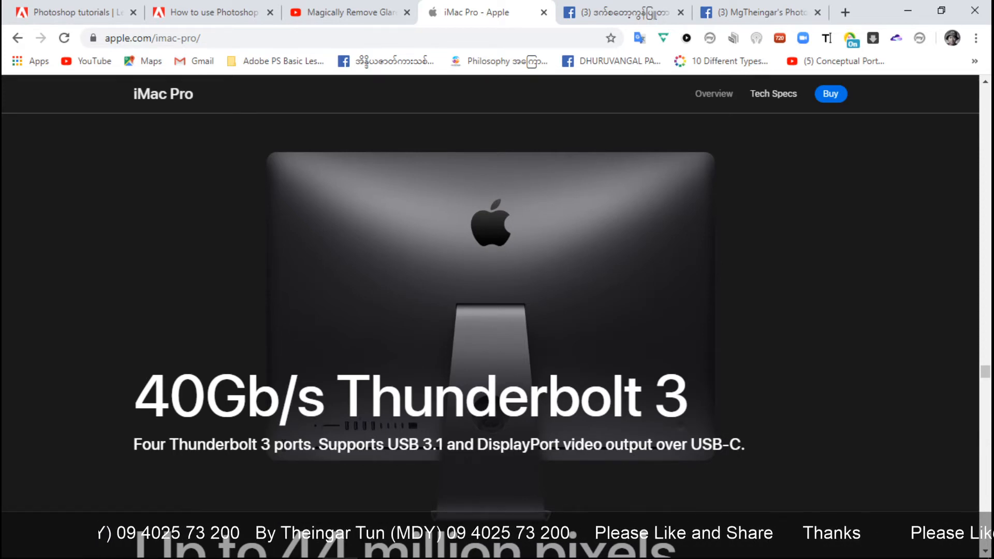
pyautogui.scroll(-3)
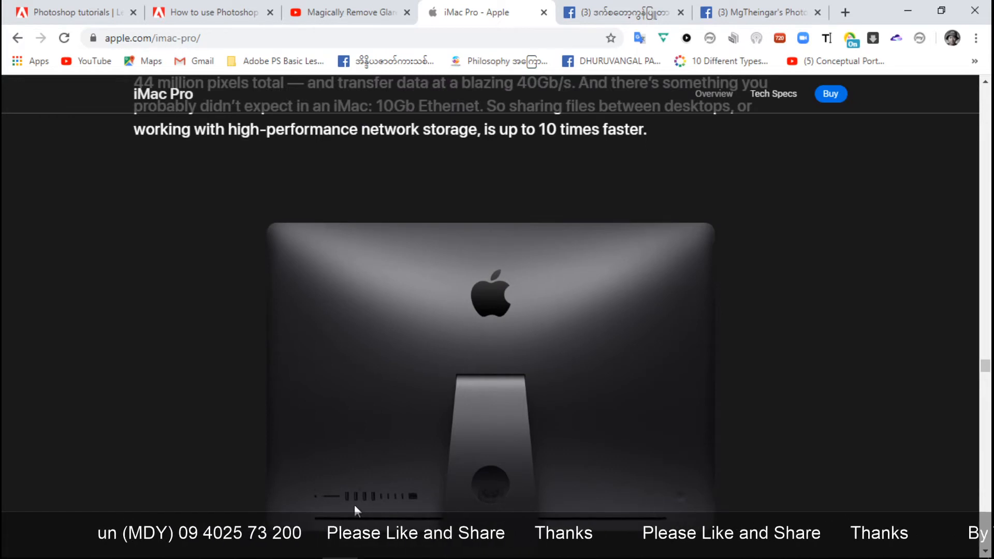
pyautogui.scroll(-3)
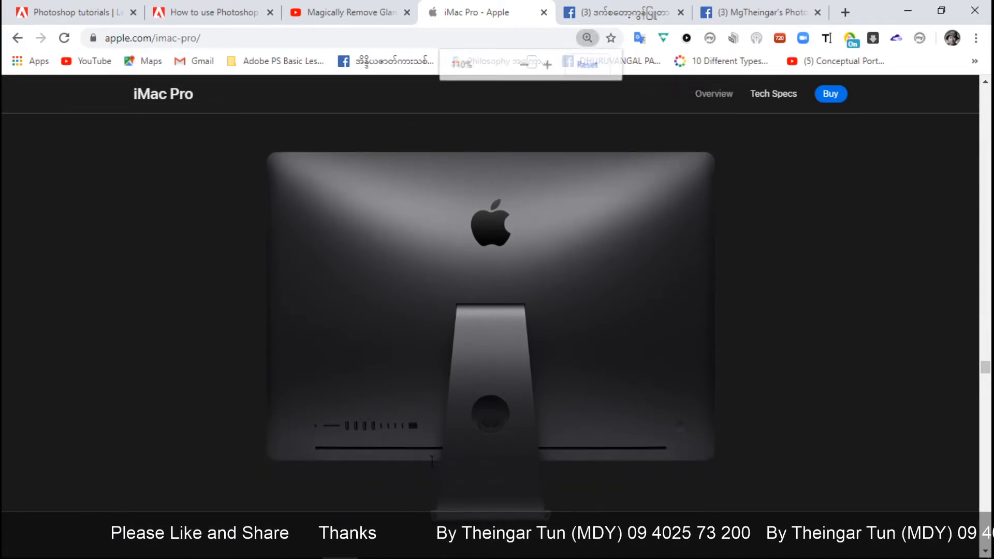
# Zoom the page in and scroll through the 500 nits, P3 color gamut display section.
pyautogui.click(547, 64)
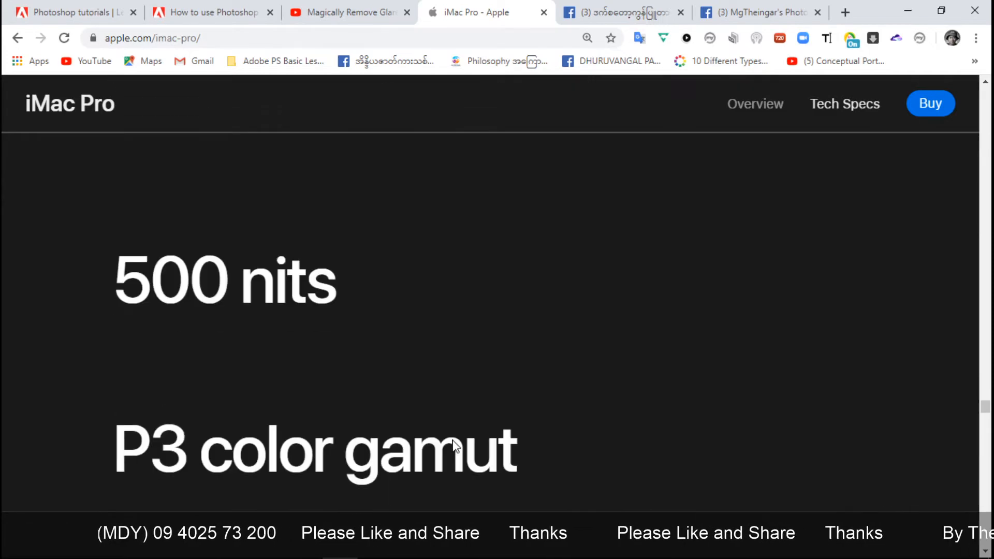
pyautogui.scroll(-3)
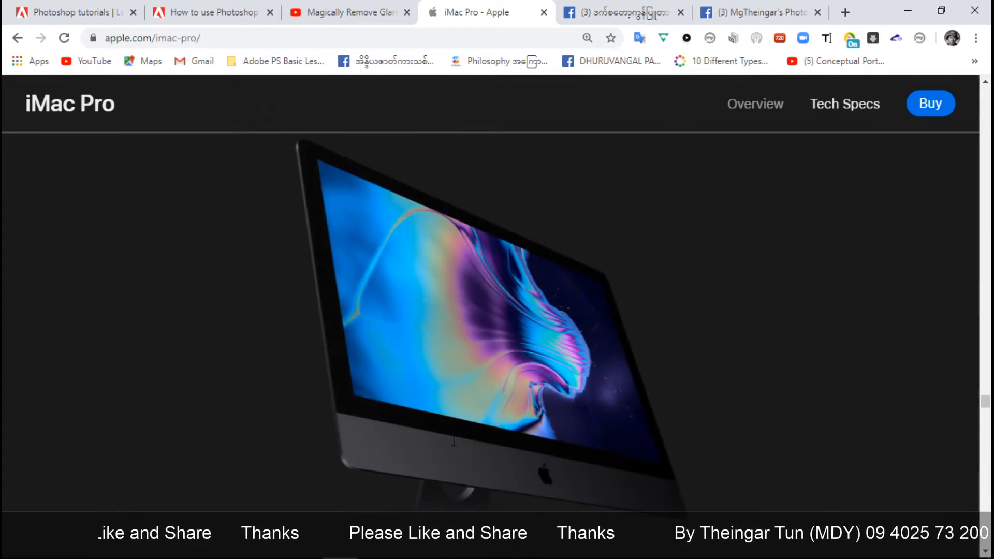
pyautogui.scroll(-3)
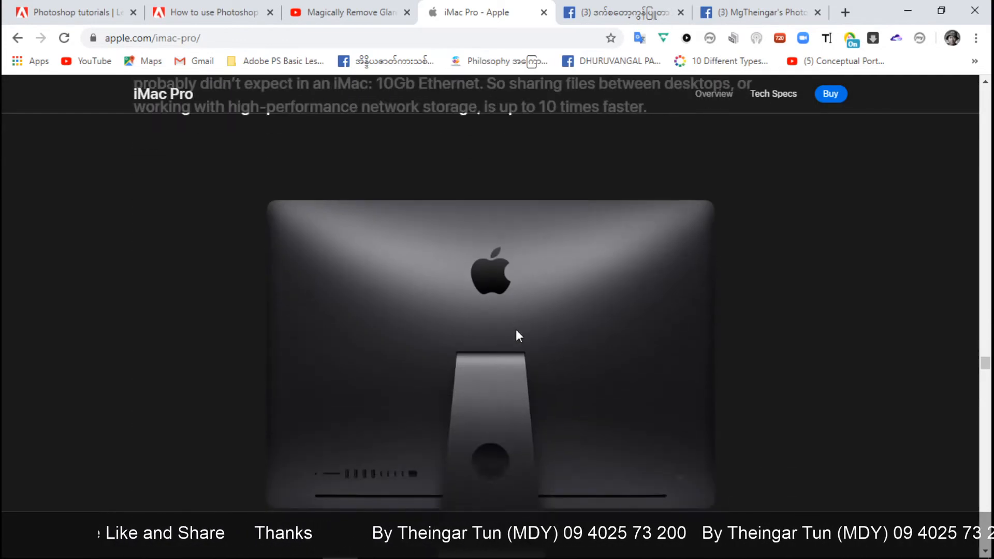
# Scroll through the Thunderbolt 3, 44 million pixels and 10Gb Ethernet sections.
pyautogui.scroll(-3)
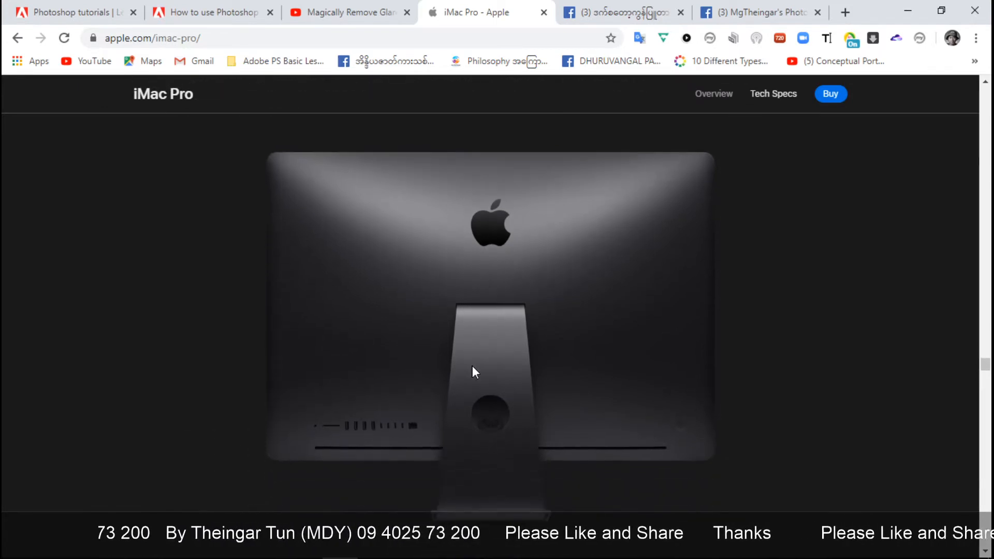
pyautogui.scroll(-3)
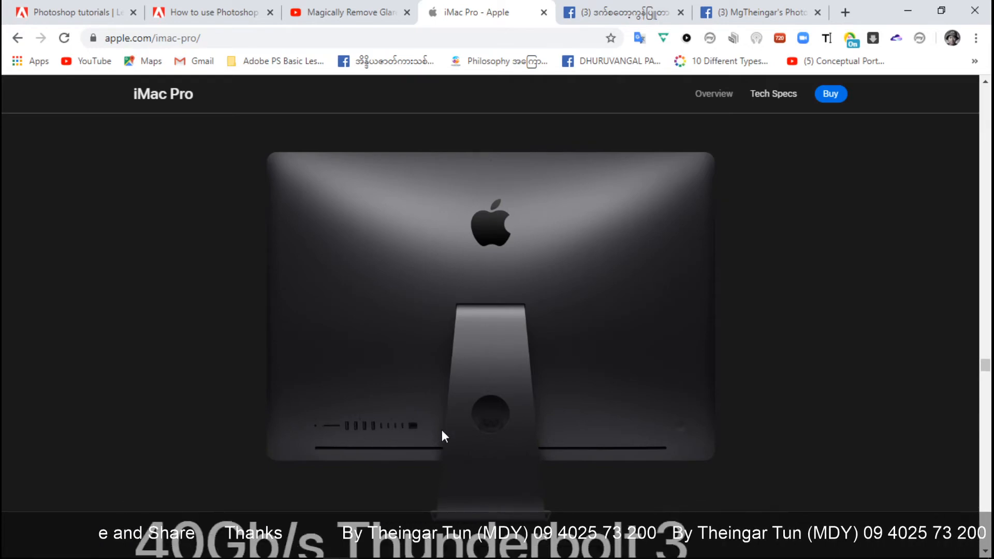
pyautogui.scroll(-3)
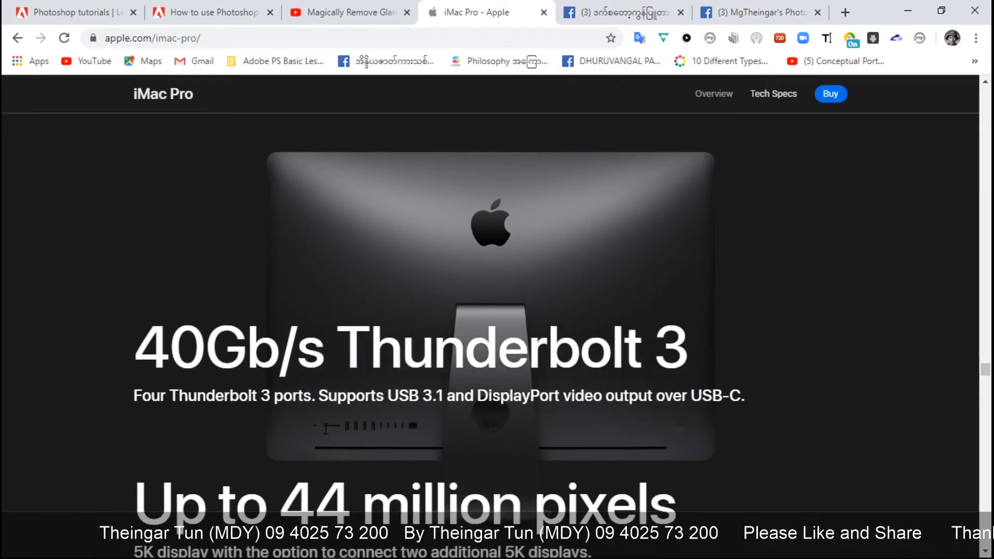
pyautogui.scroll(-3)
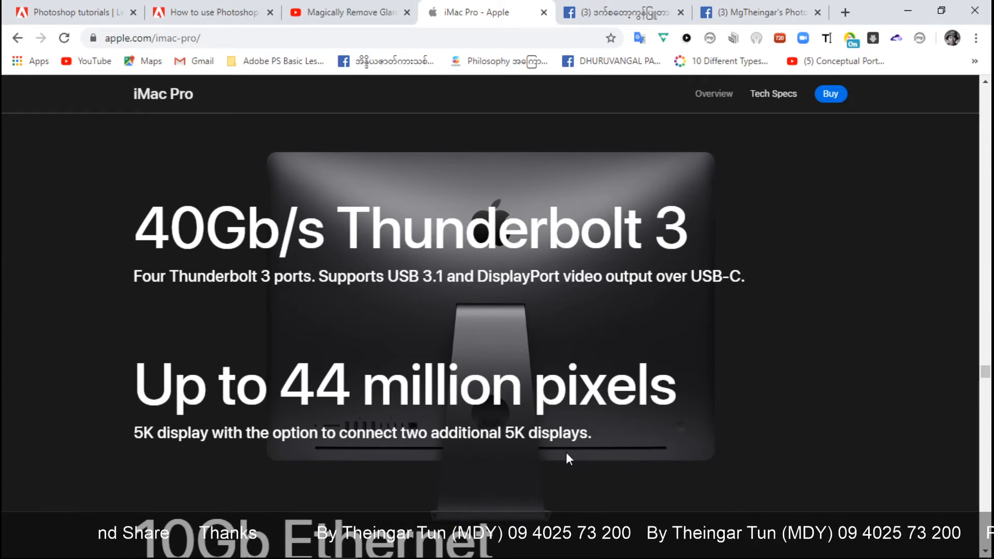
pyautogui.scroll(-3)
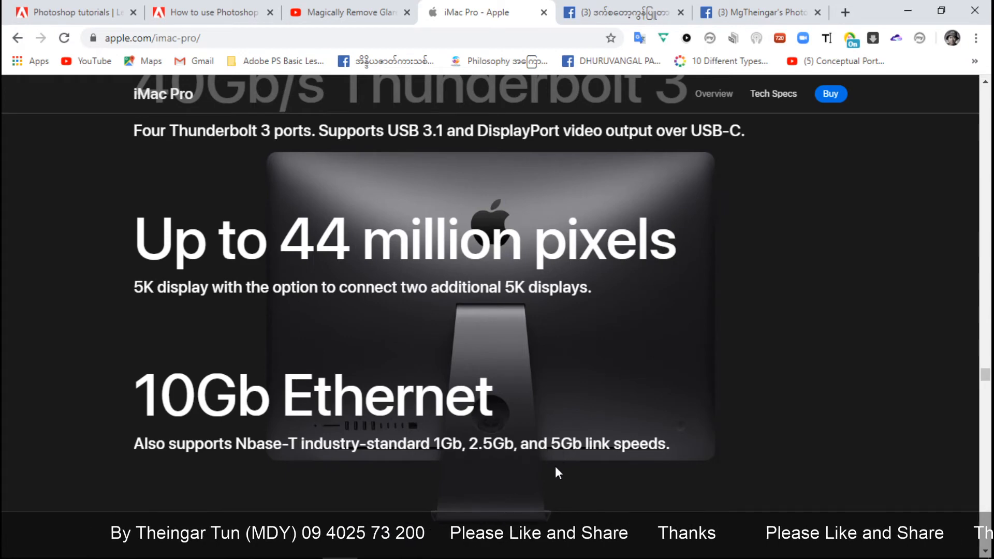
pyautogui.scroll(-3)
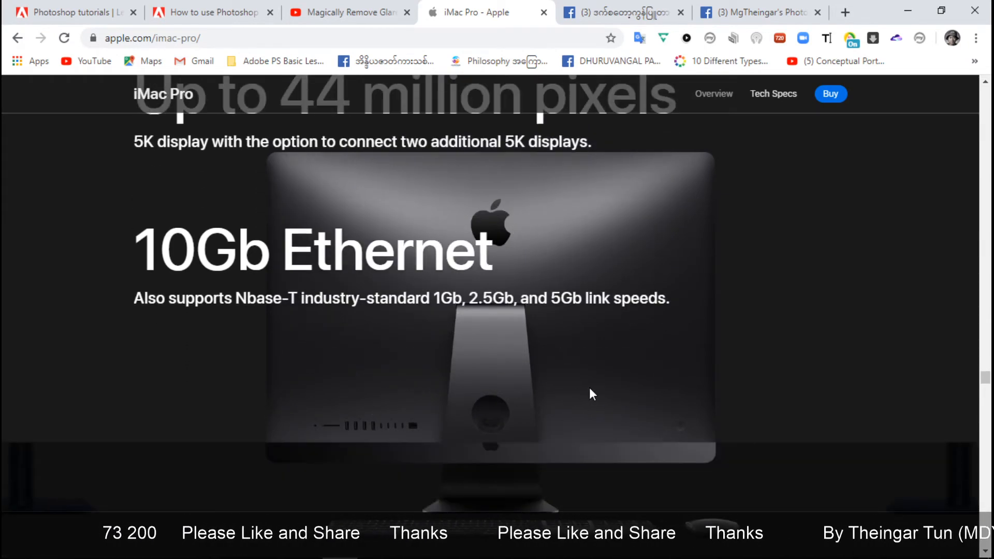
pyautogui.scroll(3)
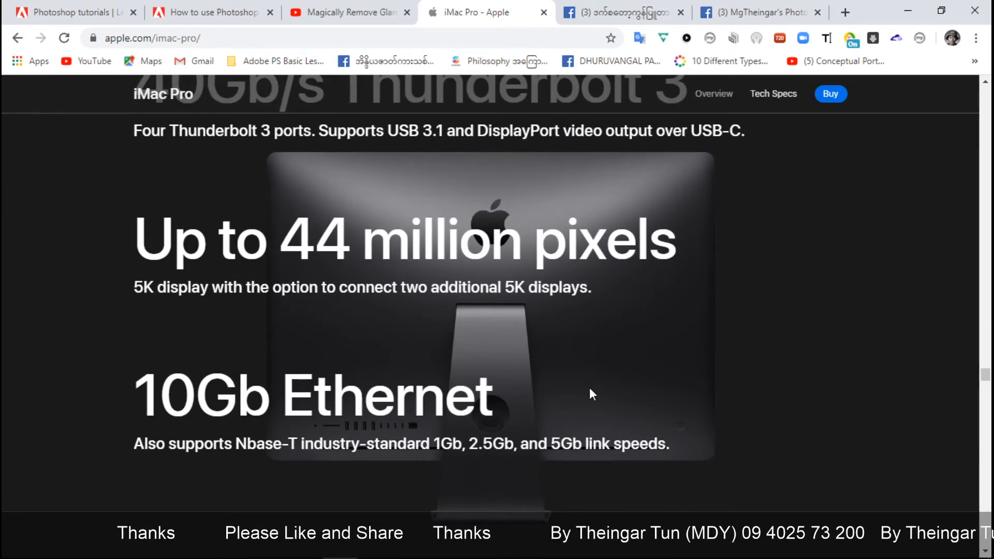
pyautogui.scroll(-3)
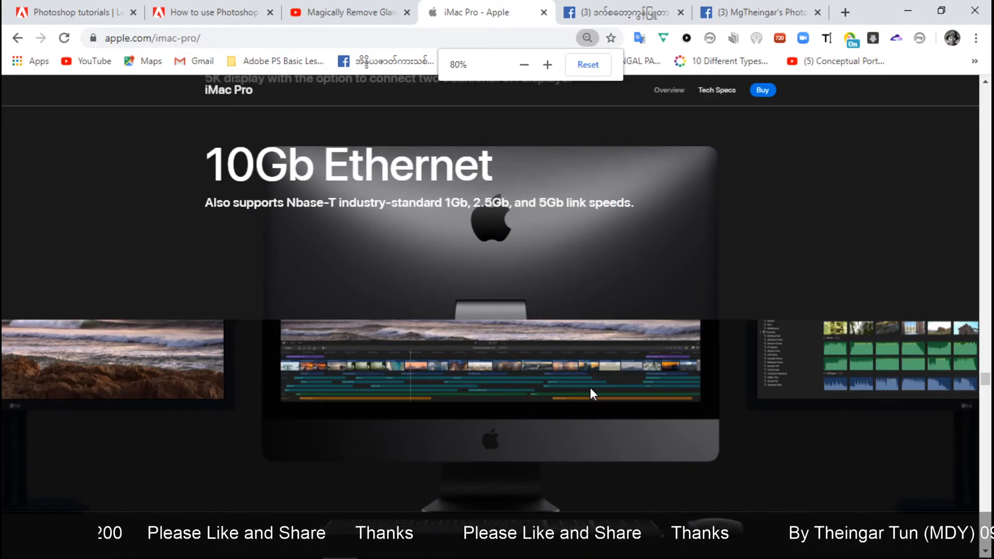
# Scroll down to 'See your work on the big screens' showing two 5K displays.
pyautogui.click(523, 65)
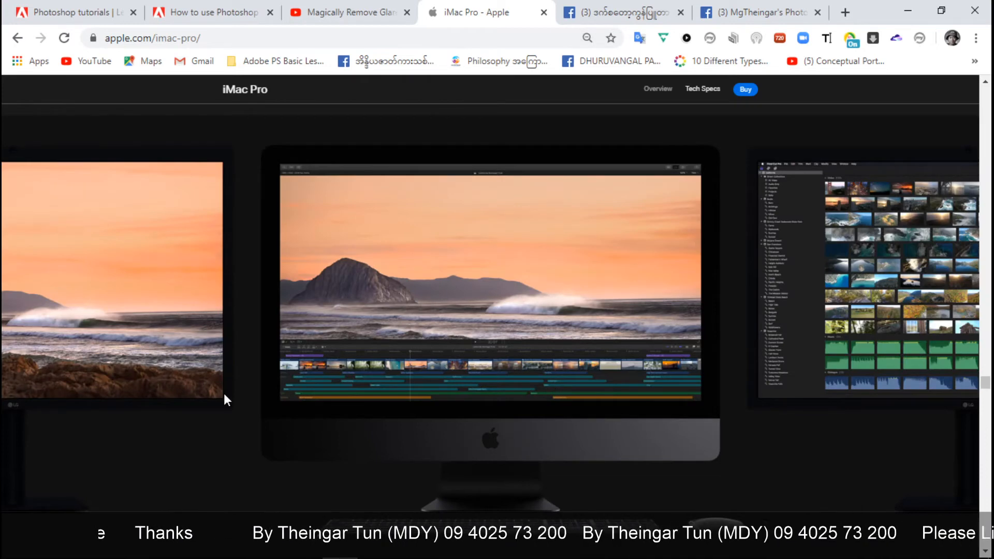
pyautogui.scroll(-3)
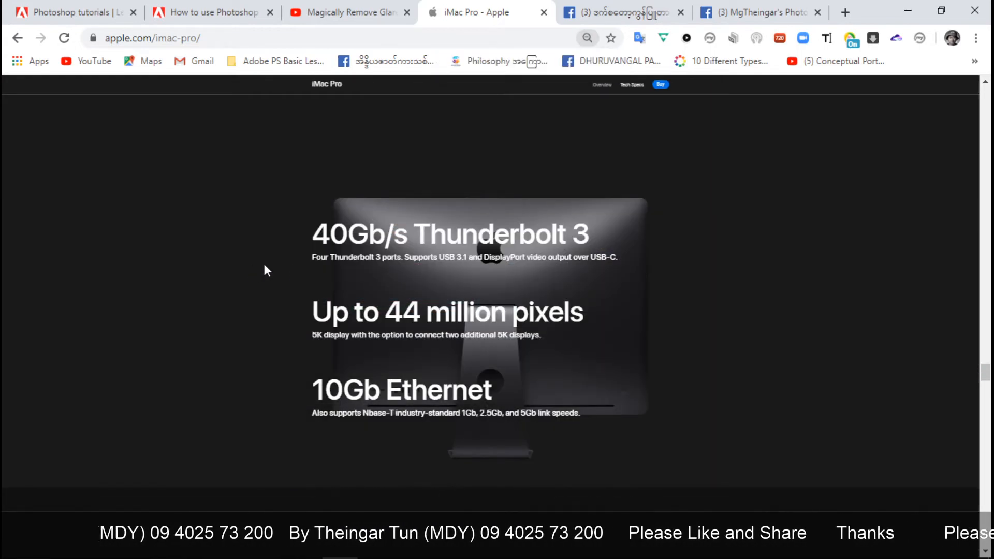
pyautogui.scroll(-3)
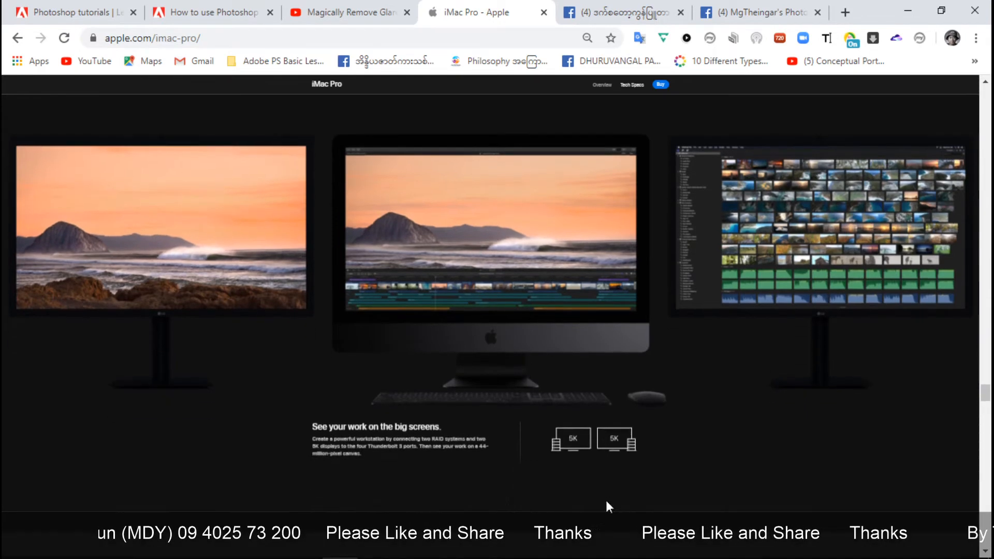
pyautogui.scroll(-3)
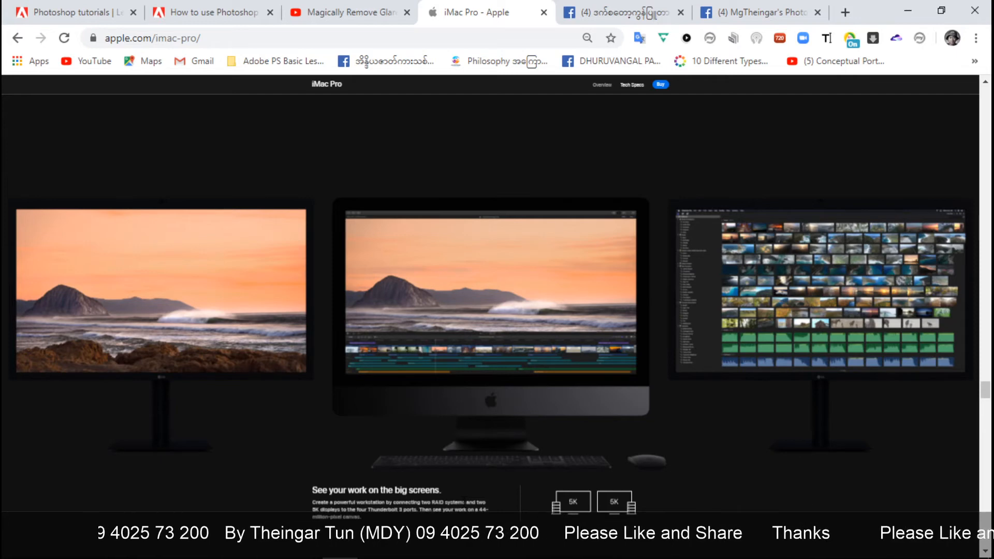
pyautogui.scroll(-3)
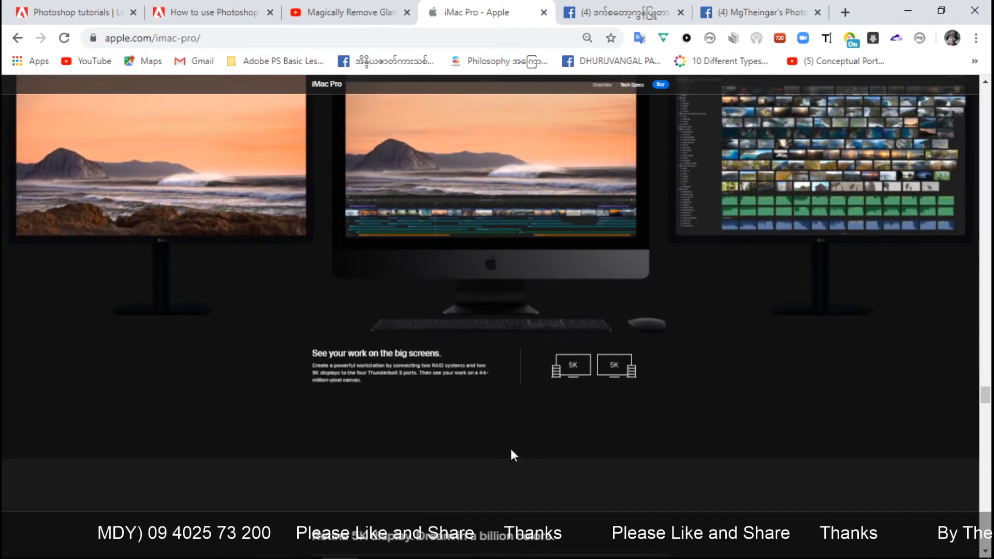
# Scroll past 'Retina 5K display', 500 nits, P3 color gamut and 'Reveal your true colors' to 'All-in-one design'.
pyautogui.scroll(-3)
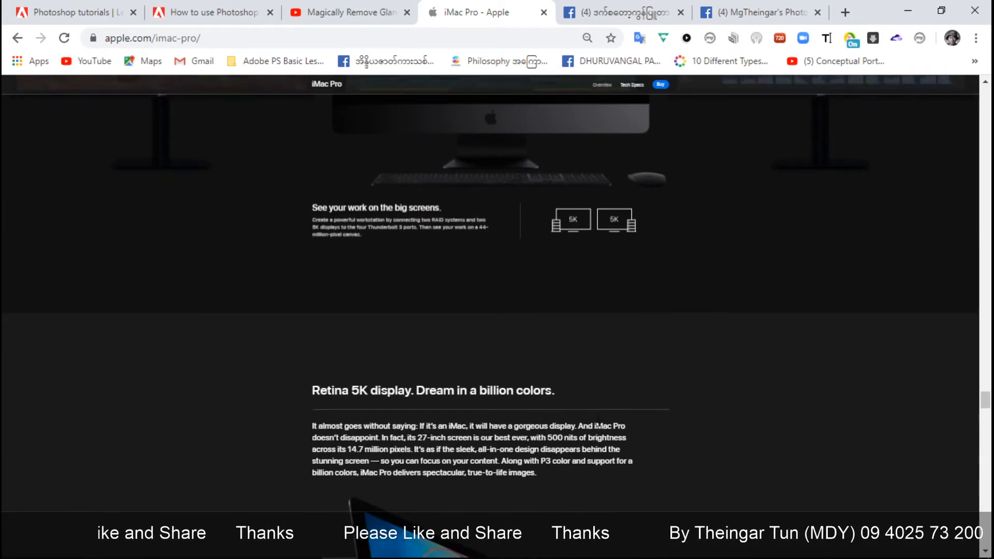
pyautogui.scroll(-3)
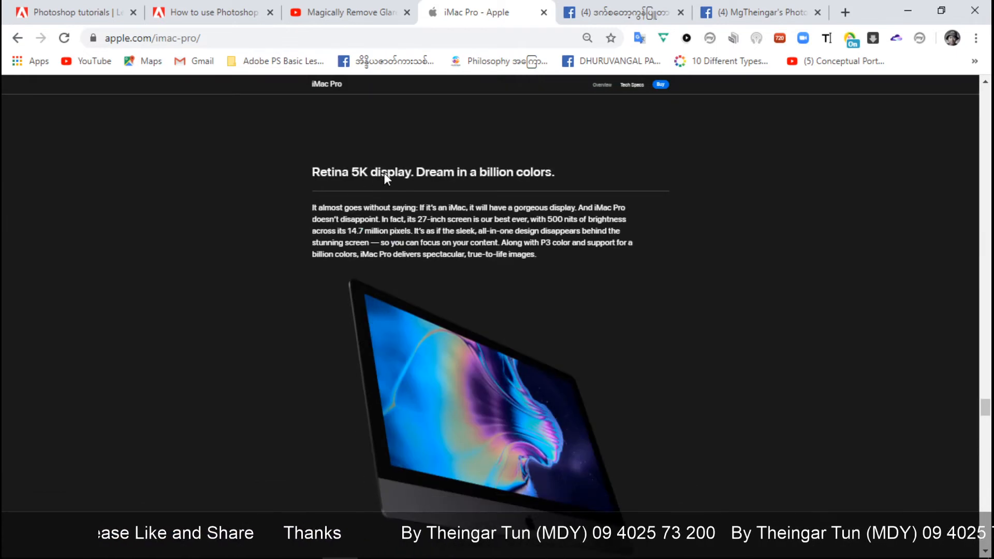
pyautogui.scroll(-3)
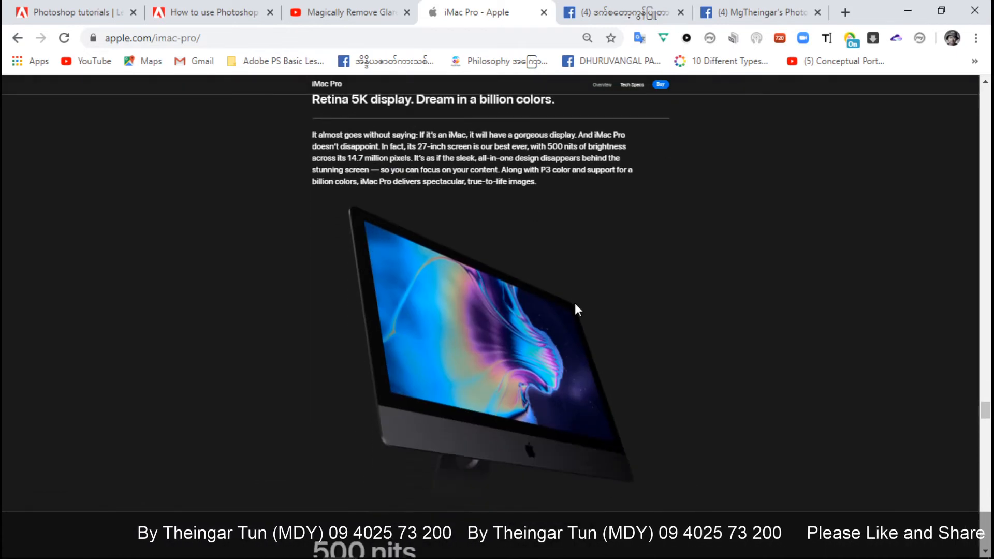
pyautogui.scroll(-3)
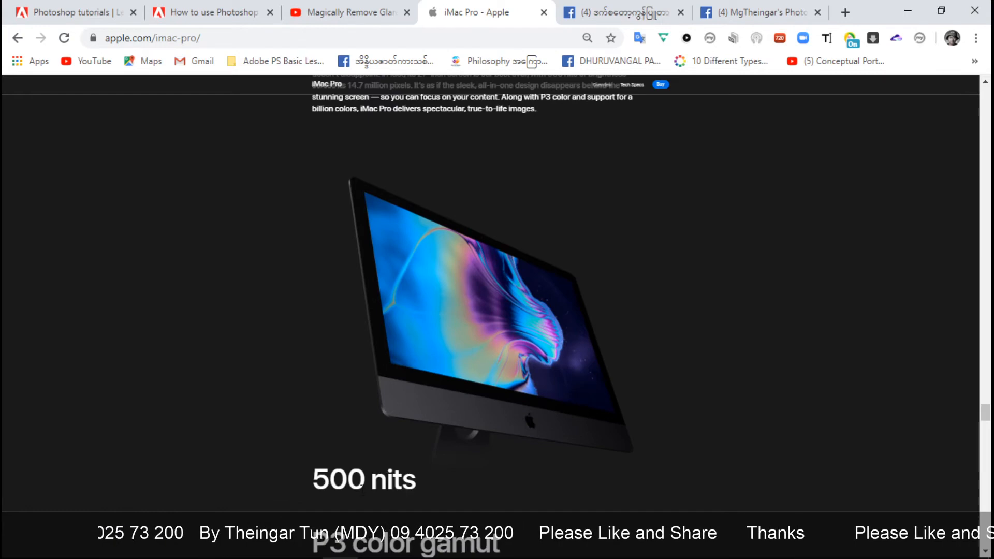
pyautogui.scroll(-3)
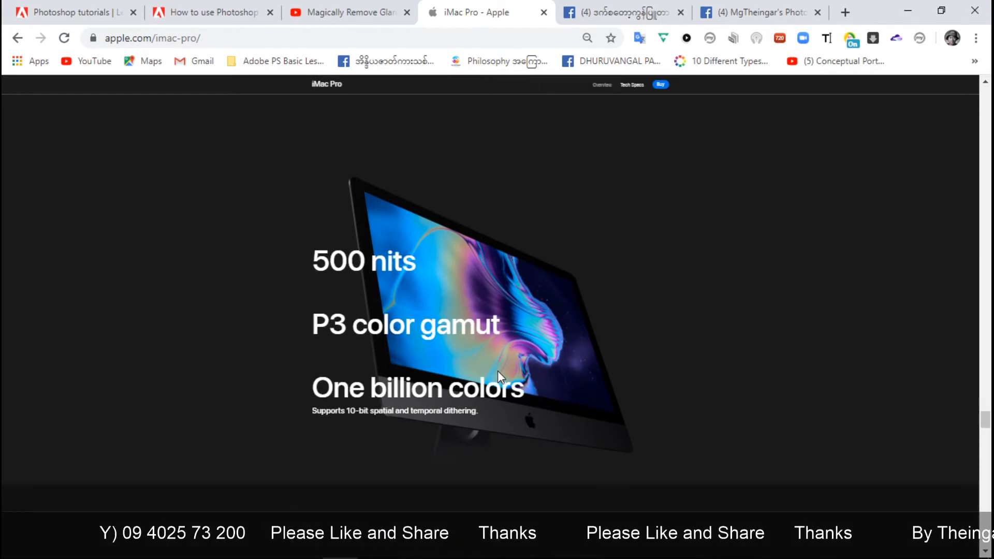
pyautogui.scroll(-3)
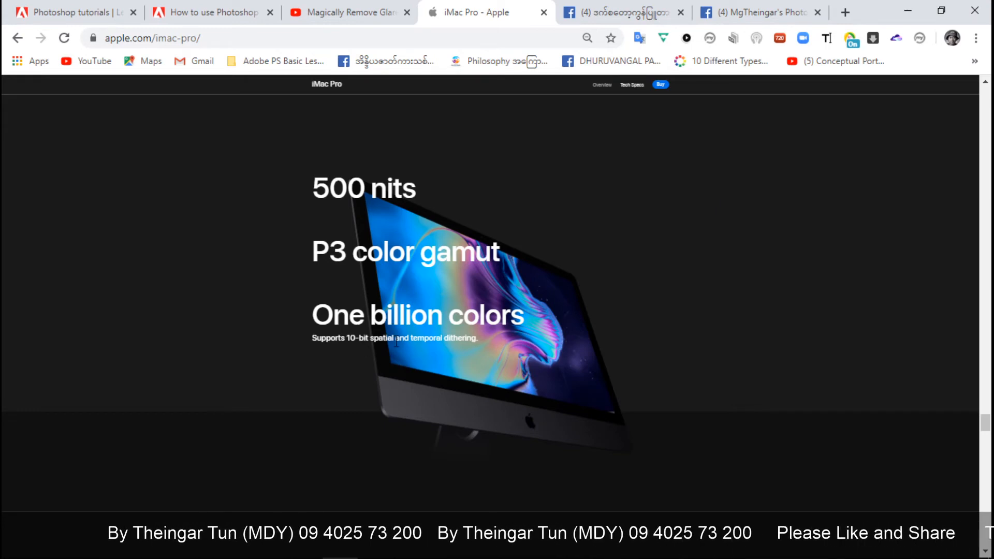
pyautogui.scroll(-3)
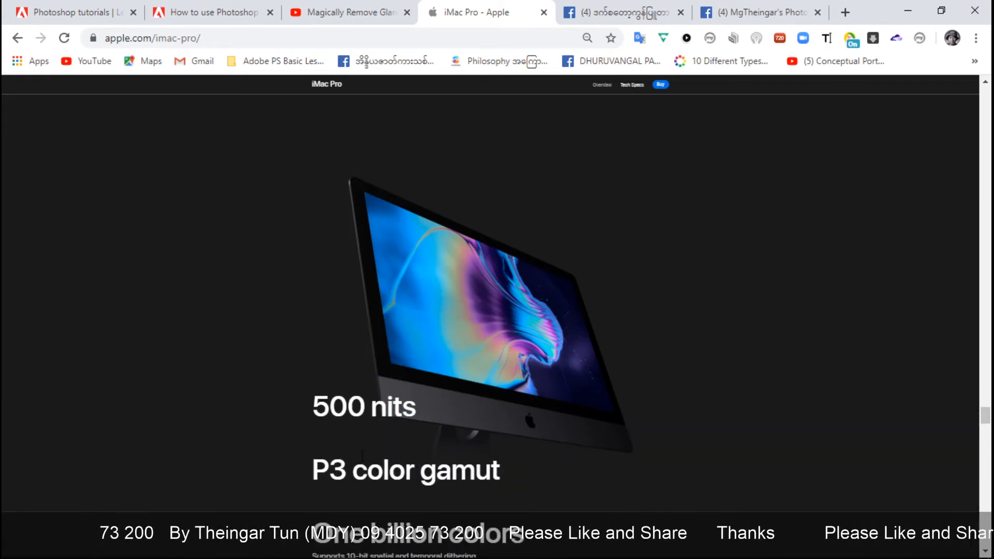
pyautogui.scroll(-3)
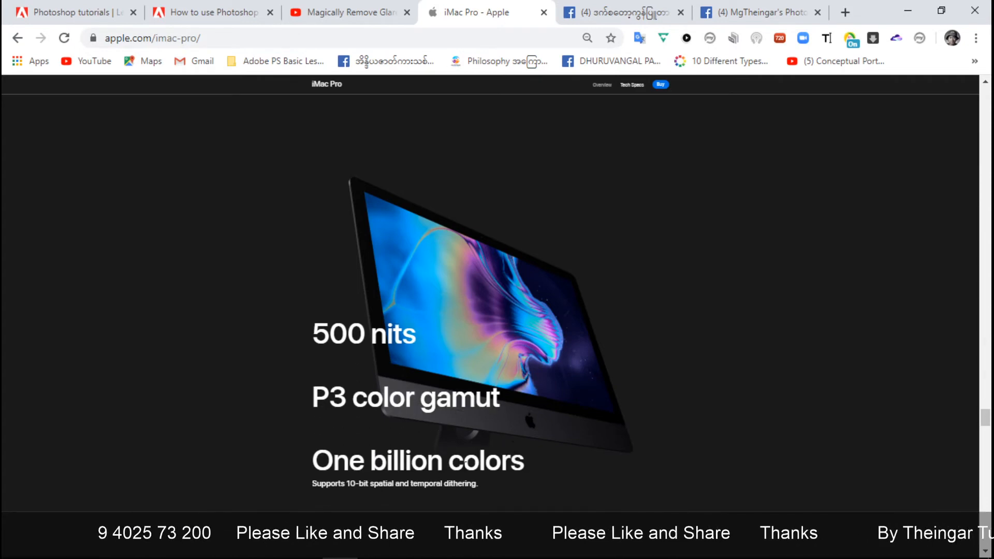
pyautogui.scroll(3)
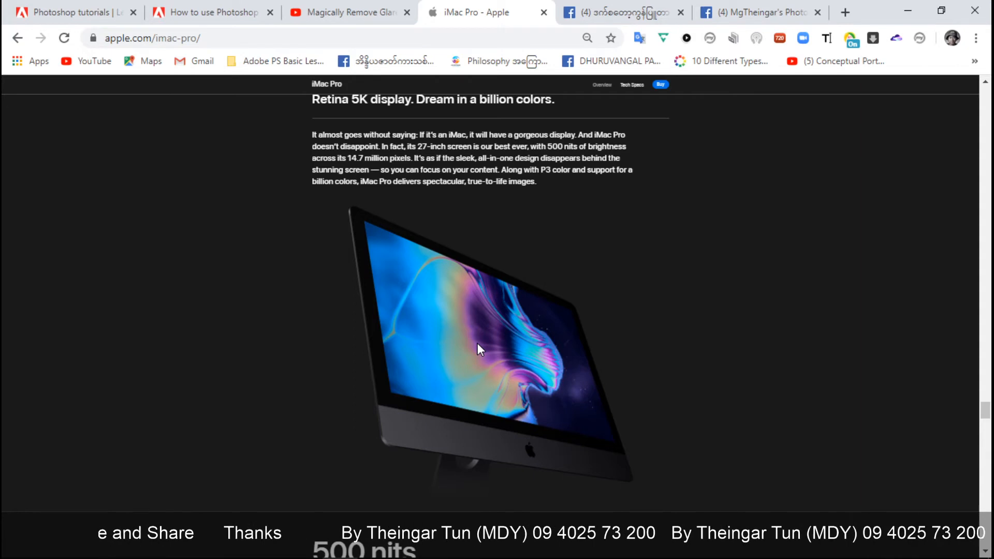
pyautogui.scroll(-3)
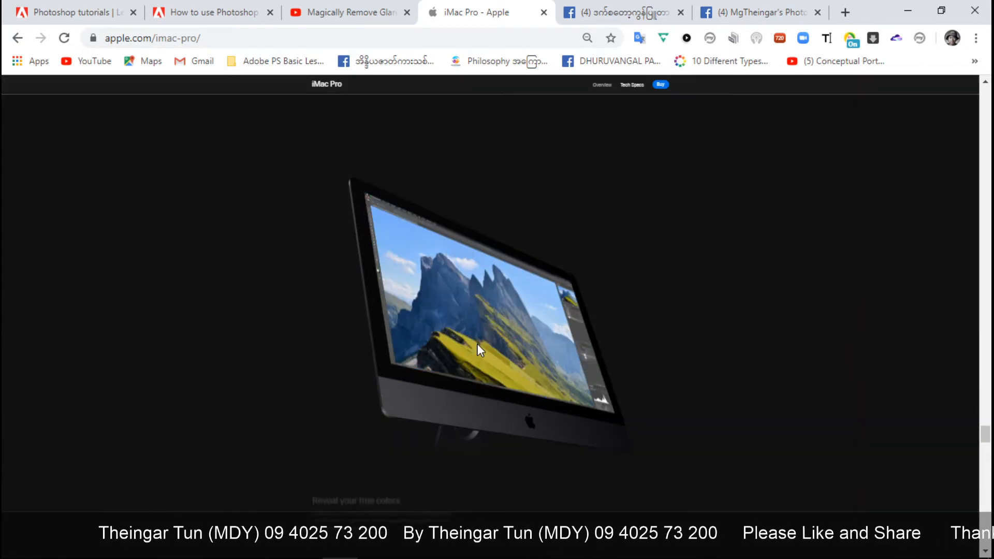
pyautogui.scroll(-3)
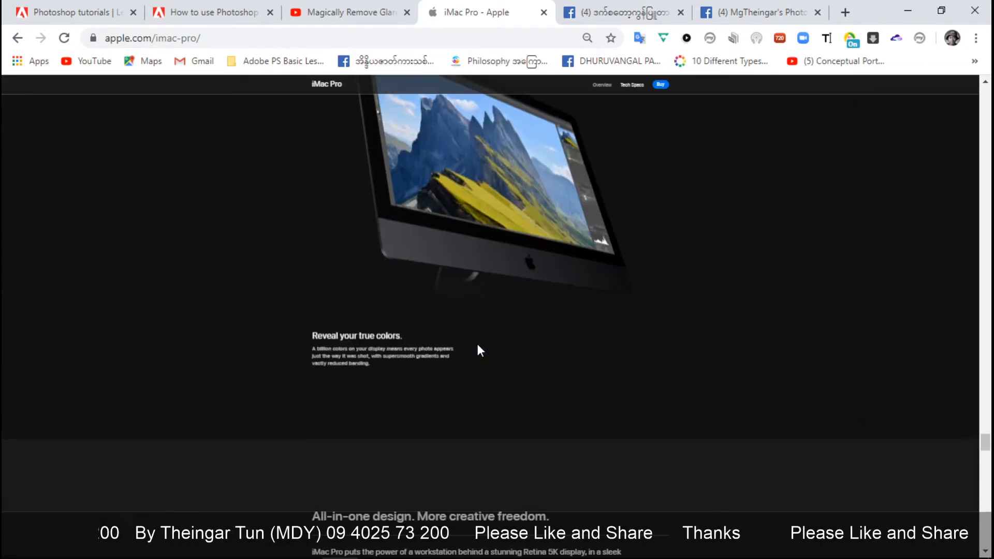
pyautogui.scroll(-3)
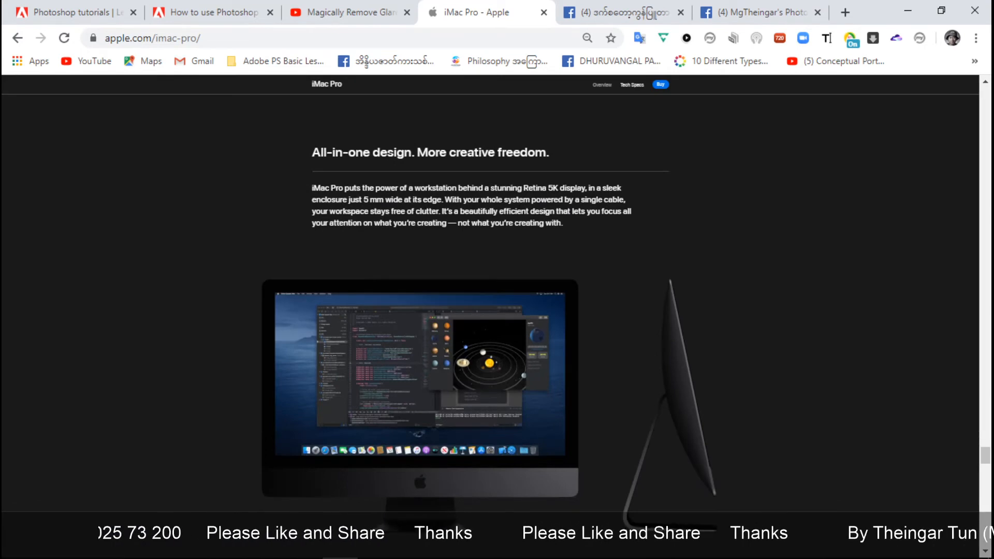
# Scroll to 'Advanced thermal management. Cool.' and replay its cooling airflow animation.
pyautogui.scroll(-3)
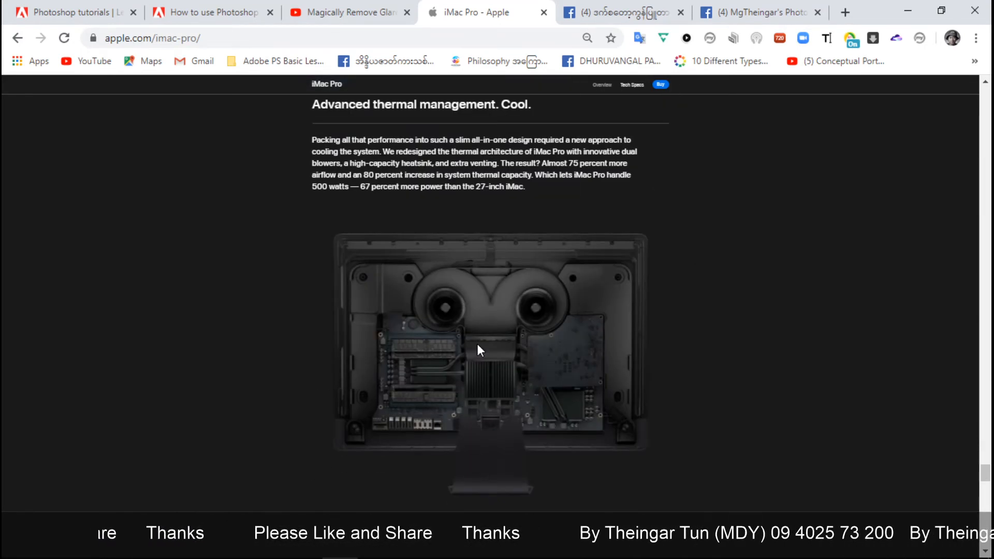
pyautogui.scroll(-3)
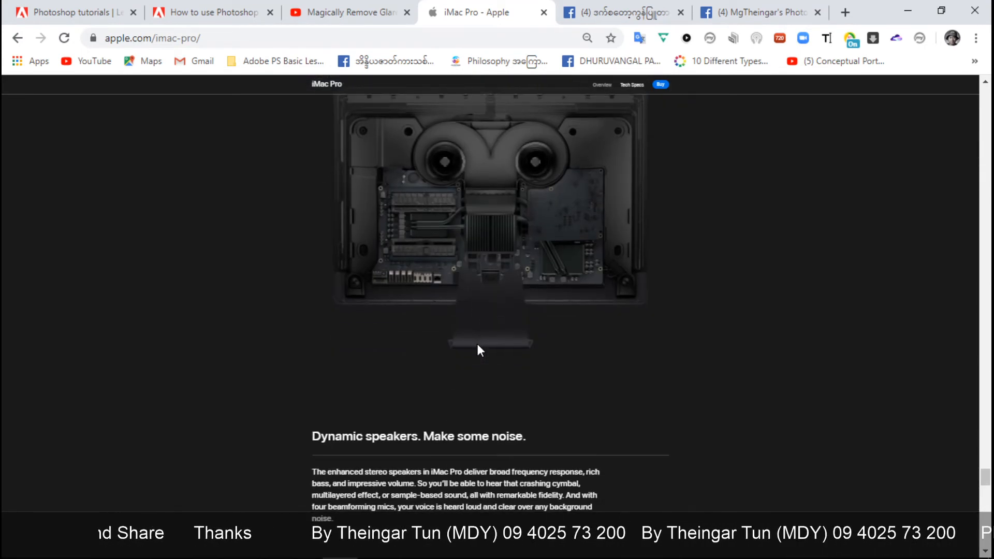
pyautogui.scroll(-3)
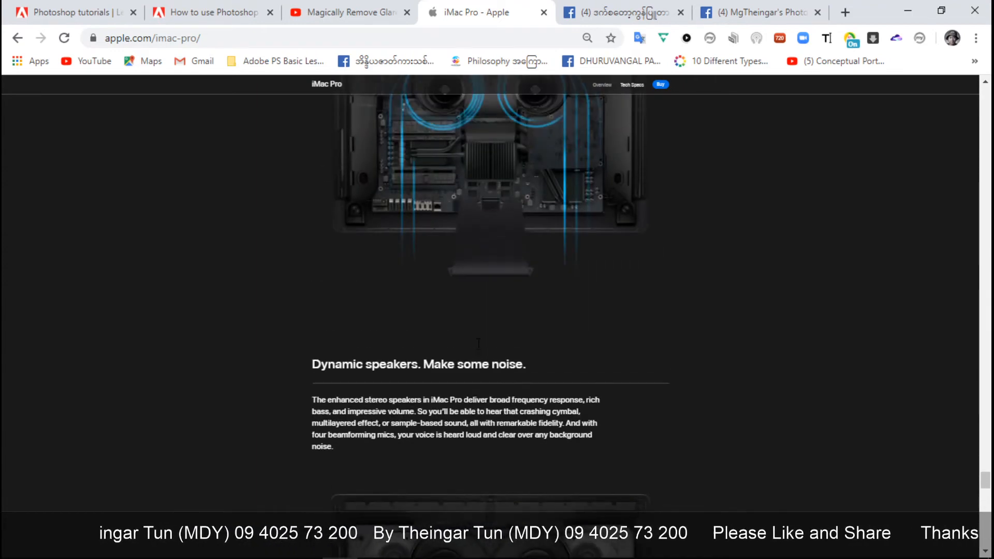
pyautogui.scroll(3)
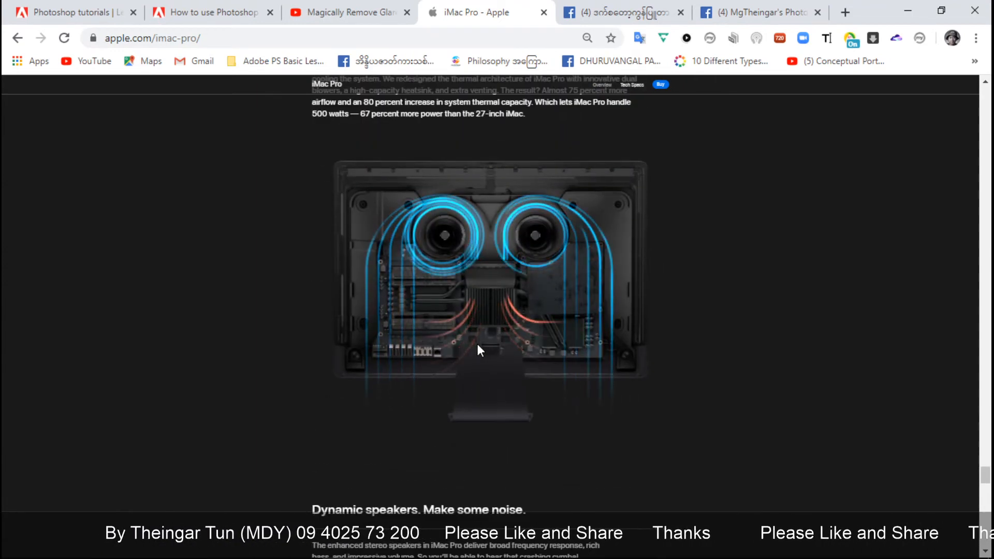
pyautogui.scroll(3)
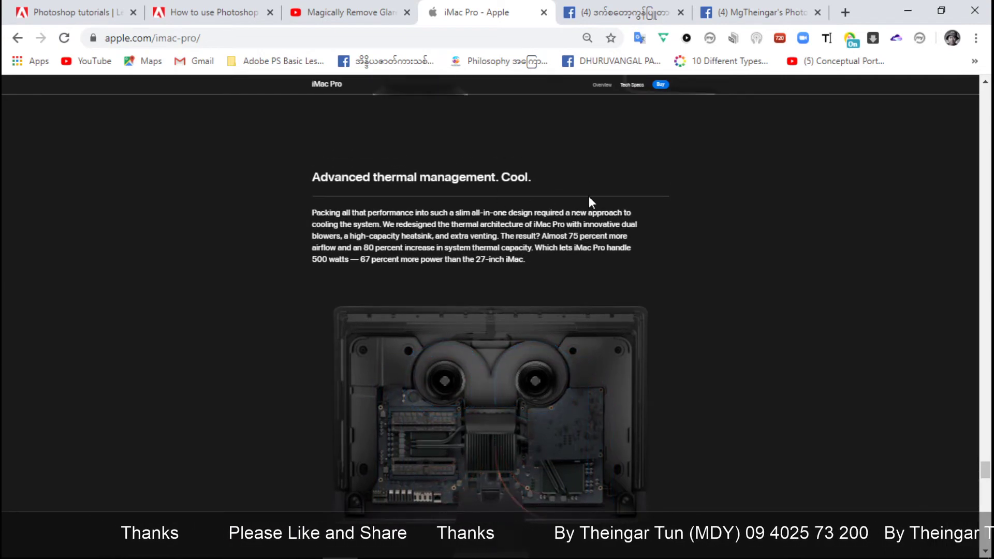
pyautogui.scroll(-3)
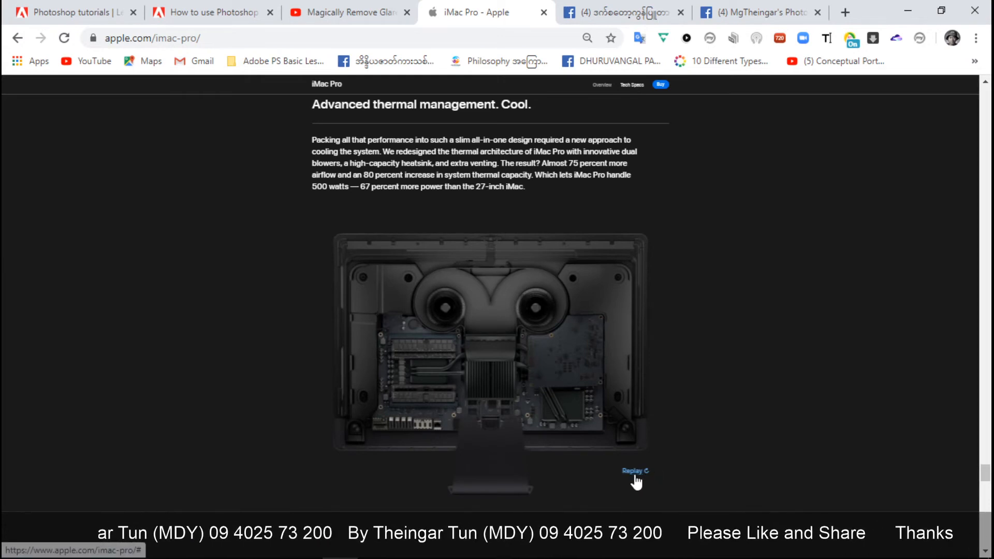
pyautogui.click(638, 471)
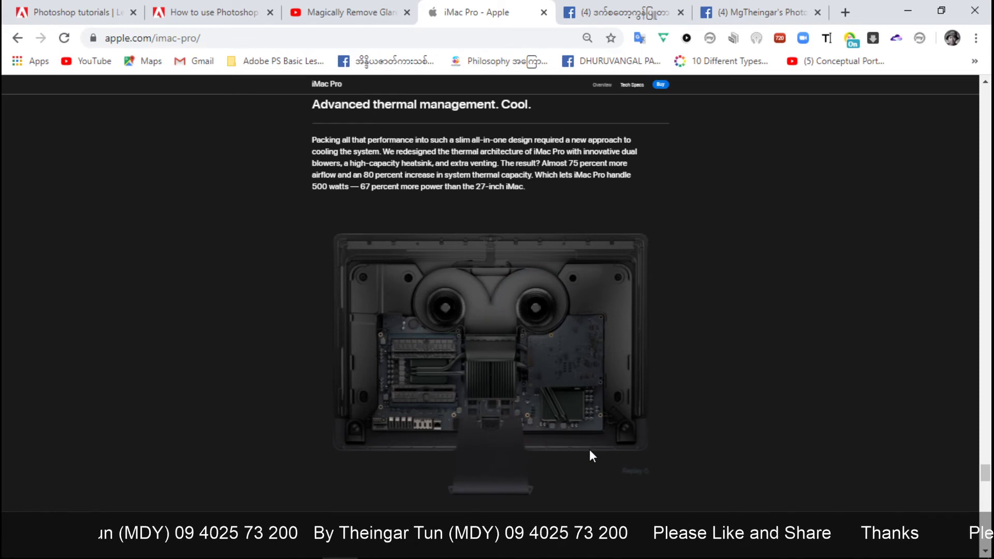
# Scroll past 'Dynamic speakers. Make some noise.' until 'Accessories with a dark side.' appears.
pyautogui.scroll(-3)
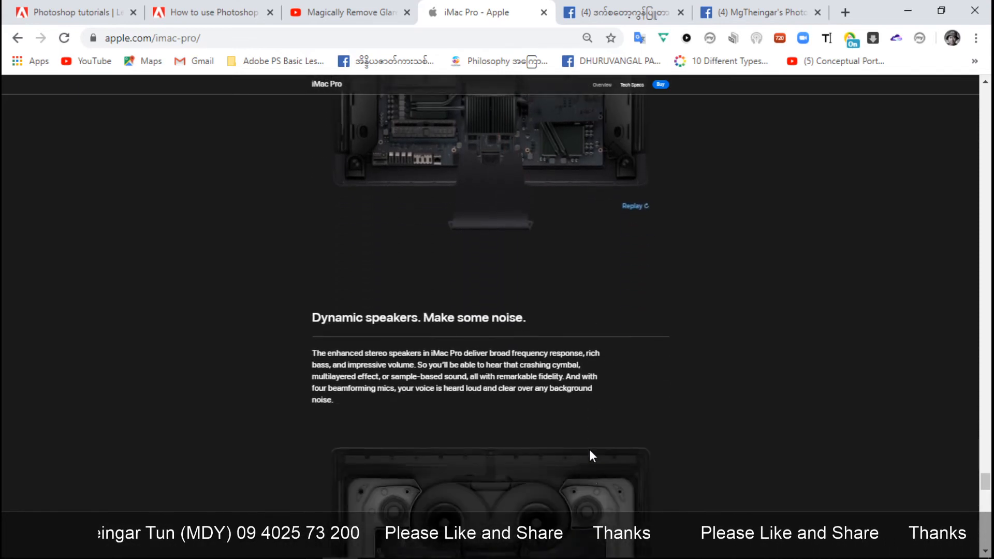
pyautogui.scroll(-3)
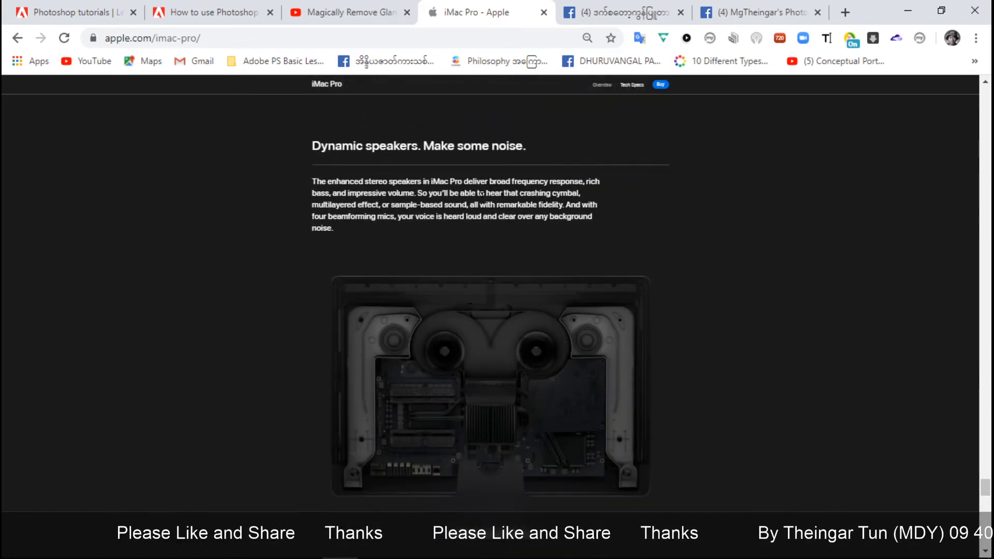
pyautogui.scroll(-3)
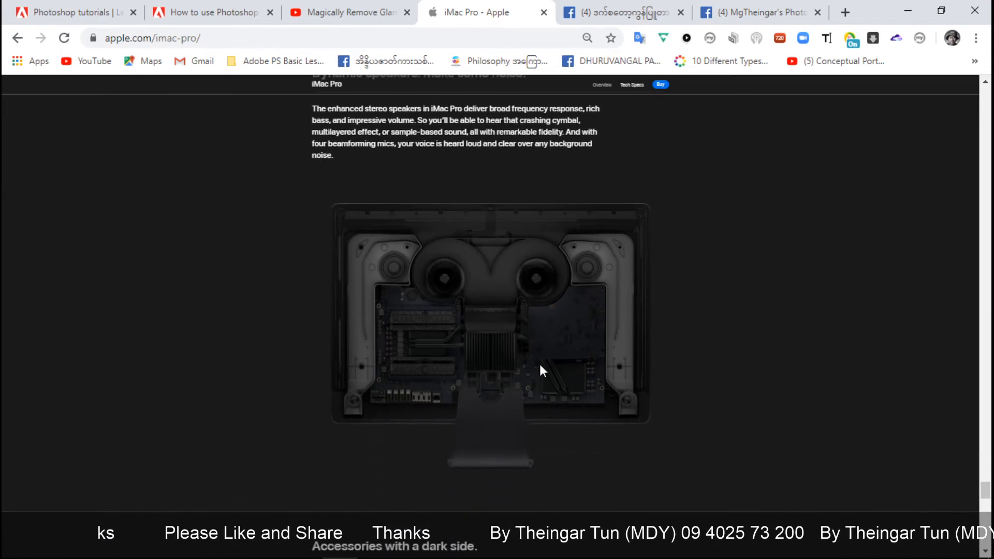
pyautogui.scroll(-3)
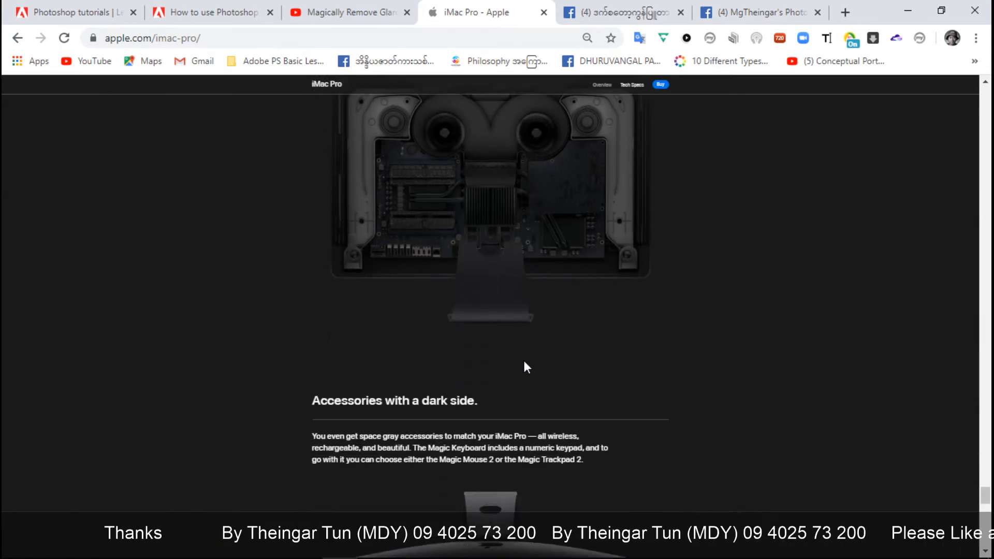
pyautogui.scroll(-3)
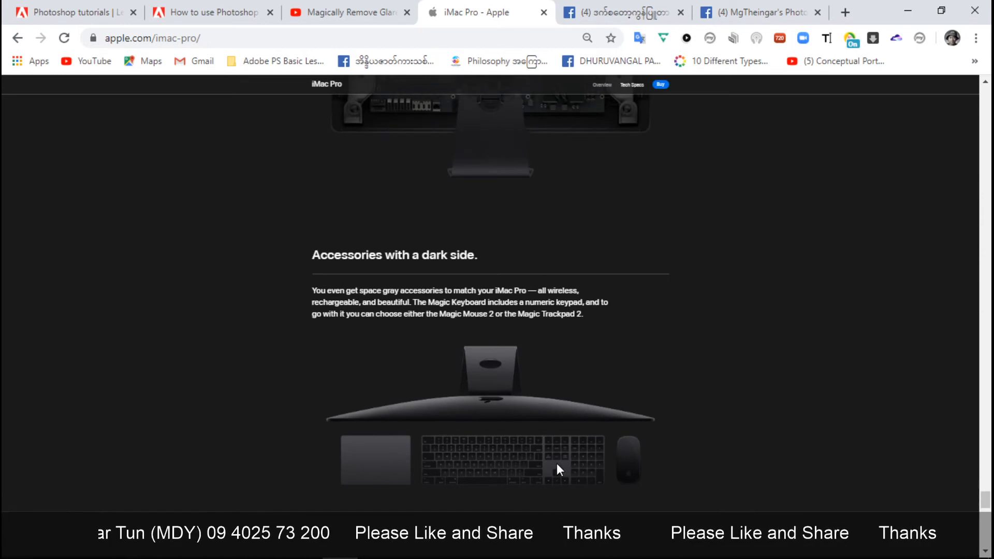
pyautogui.scroll(-3)
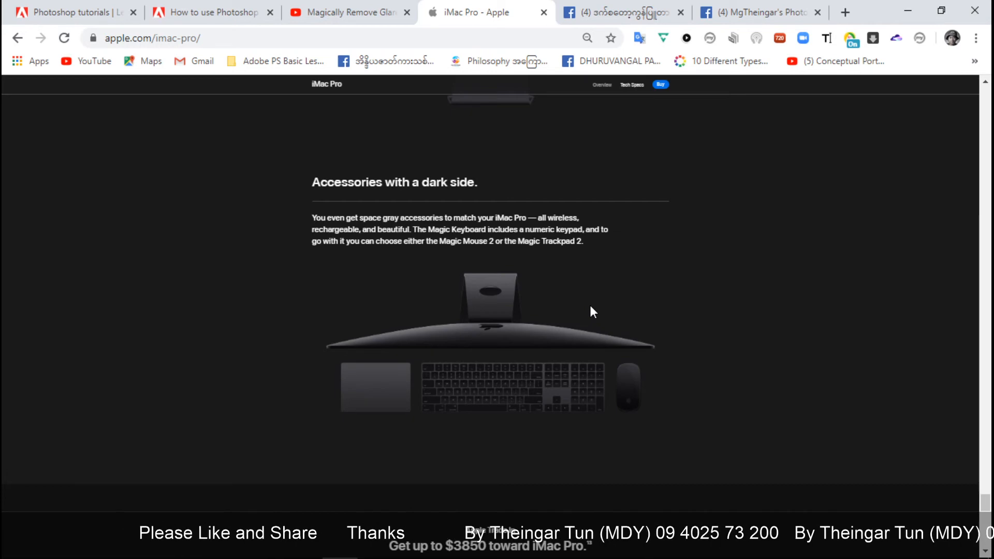
# Scroll to the page bottom showing Apple Trade In and 'iMac Pro Starting at $4999'.
pyautogui.scroll(-3)
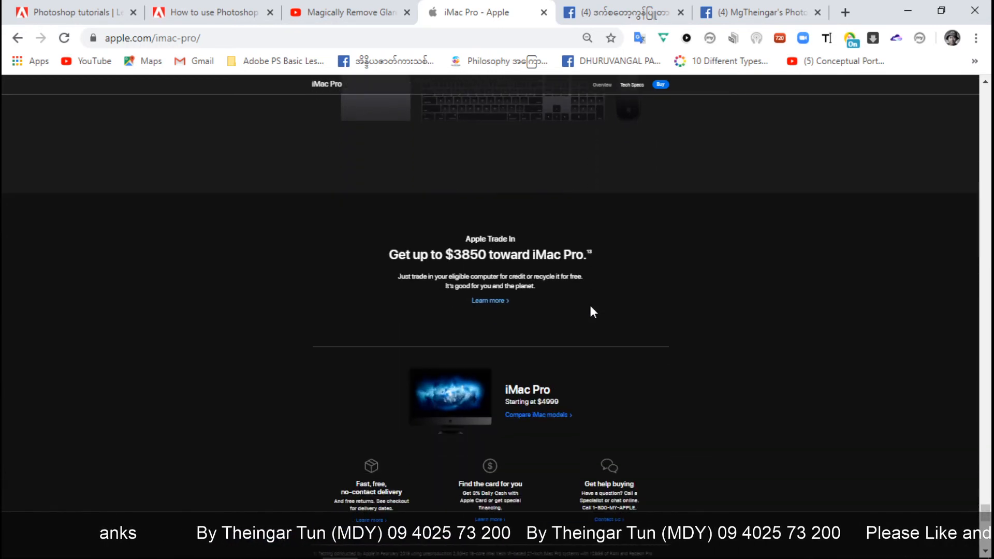
pyautogui.scroll(-3)
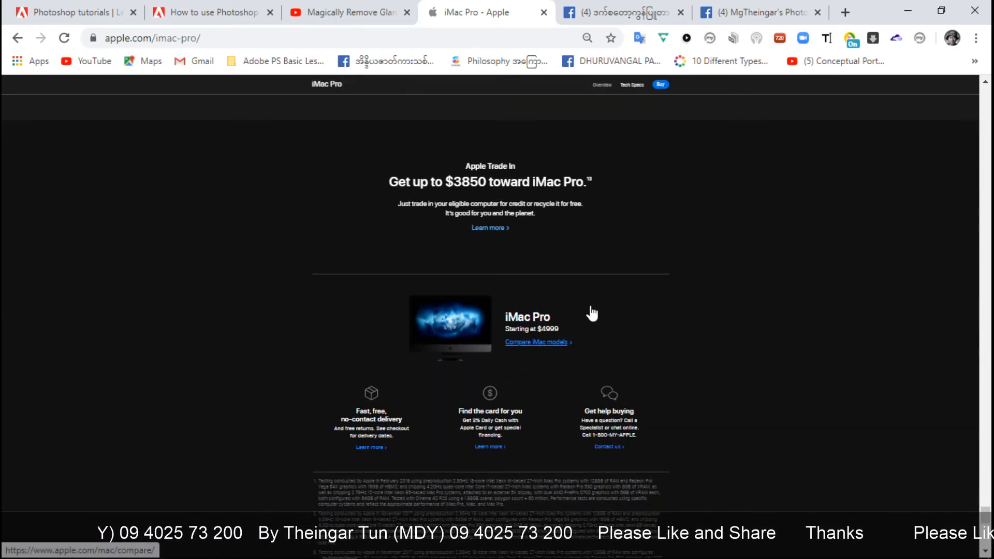
pyautogui.scroll(-3)
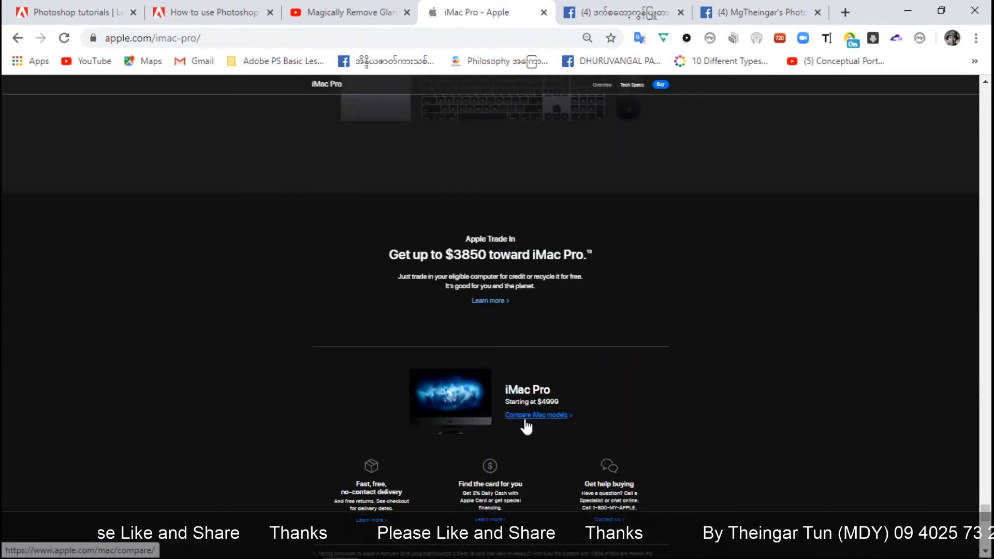
pyautogui.moveTo(525, 430)
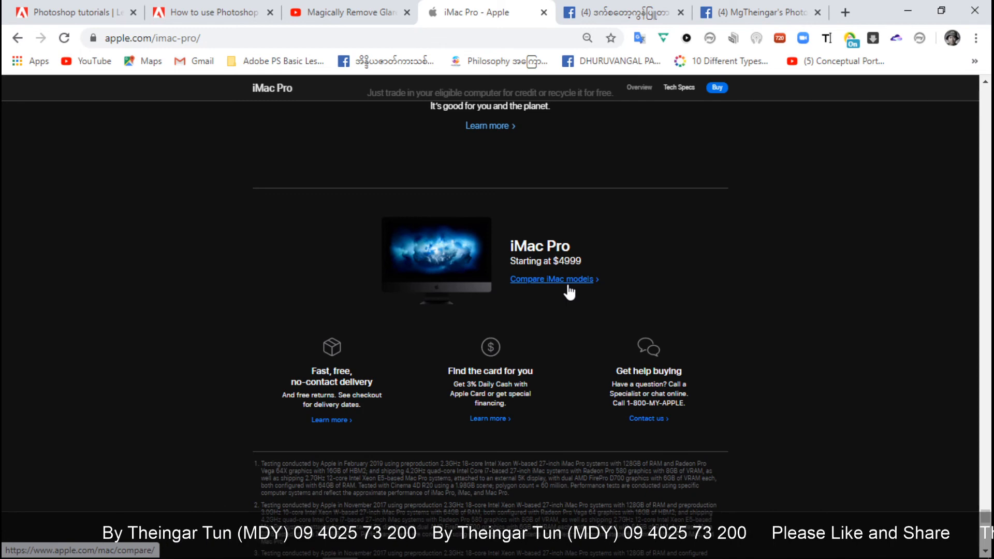
pyautogui.scroll(3)
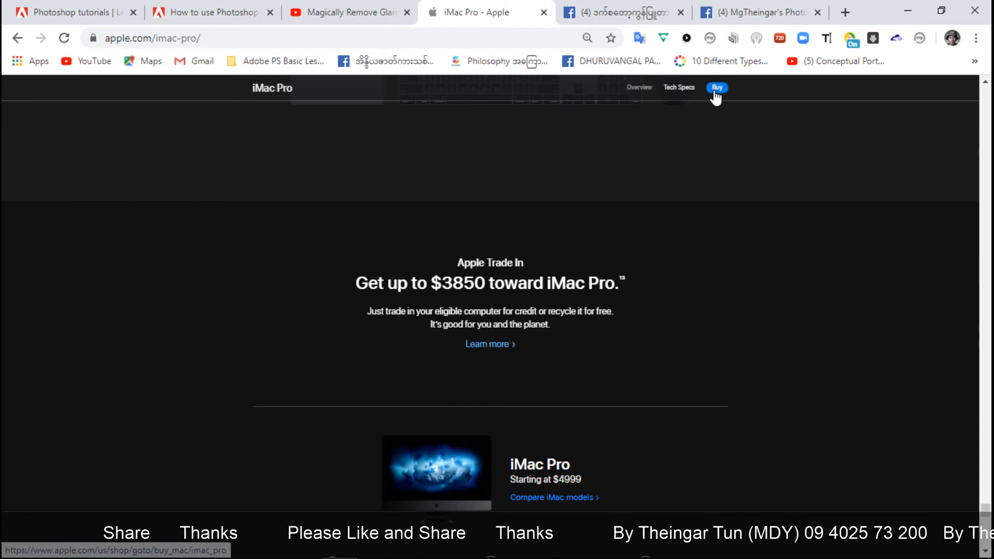
# Go to the Buy iMac Pro page and scroll toward the $4,999.00 configuration's Configure button.
pyautogui.click(717, 87)
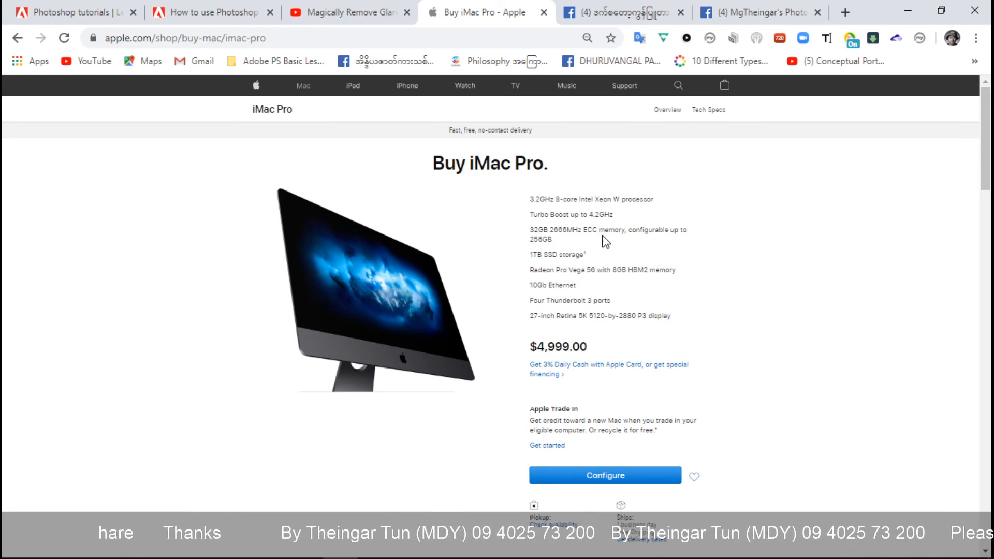
pyautogui.moveTo(520, 280)
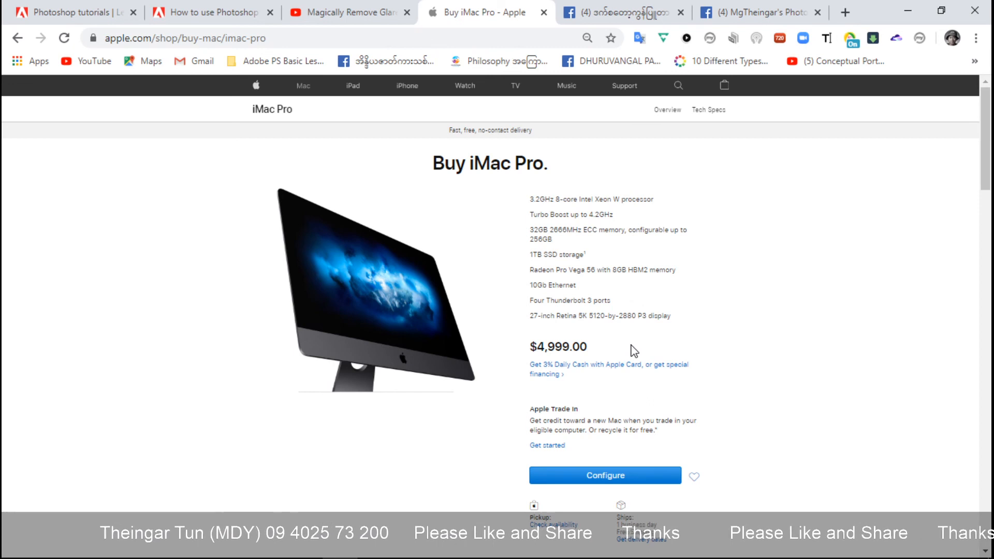
pyautogui.scroll(-3)
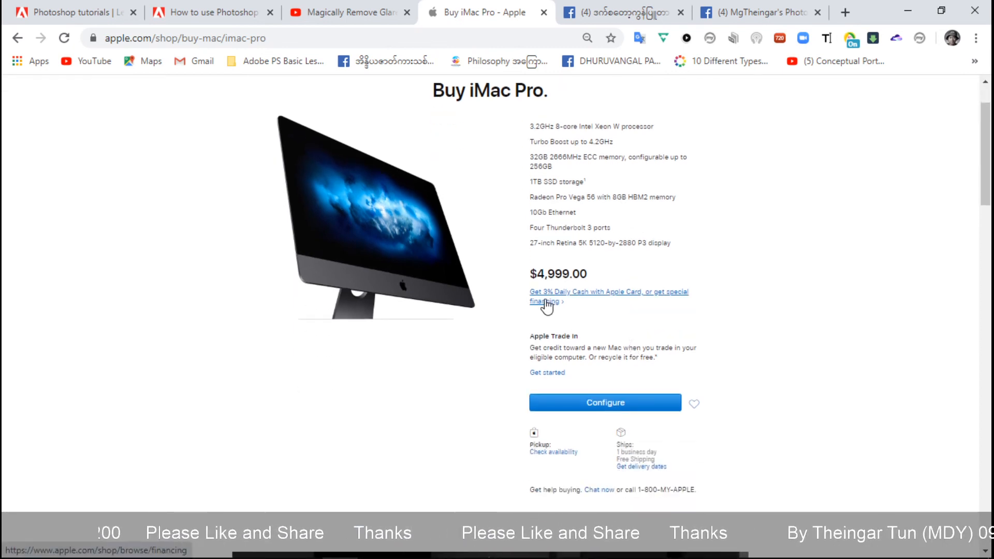
pyautogui.moveTo(633, 306)
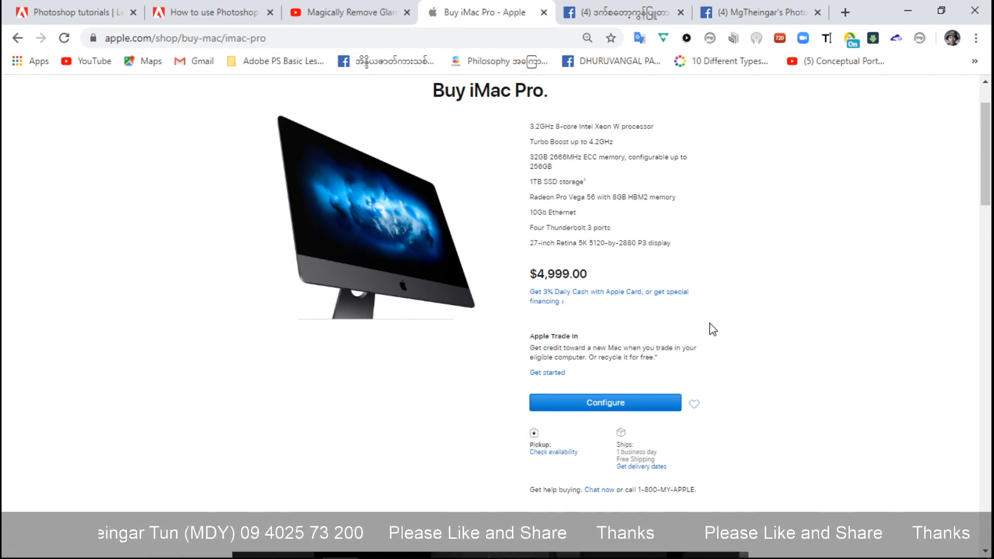
pyautogui.scroll(-3)
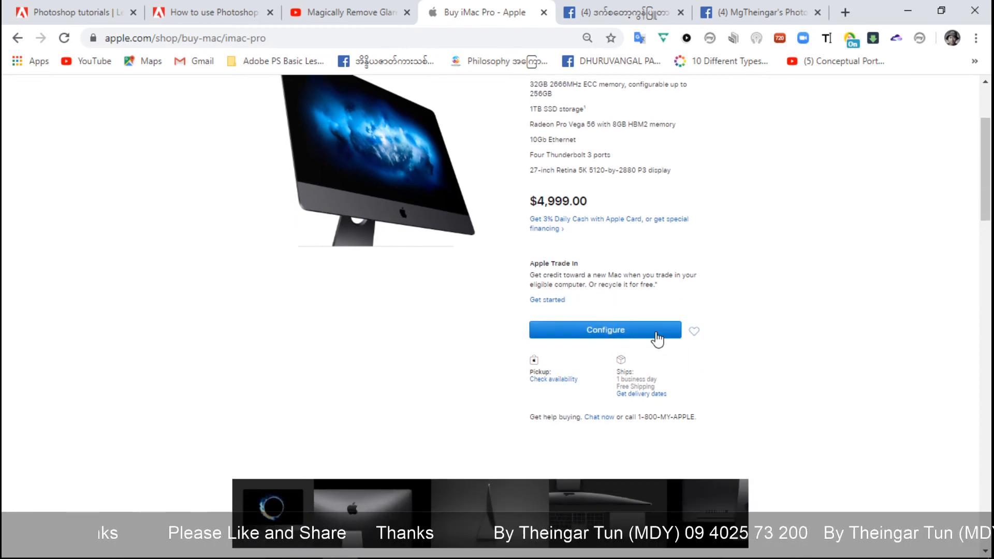
# Scroll the buy page past What's in the Box down to Compare Mac models.
pyautogui.scroll(-3)
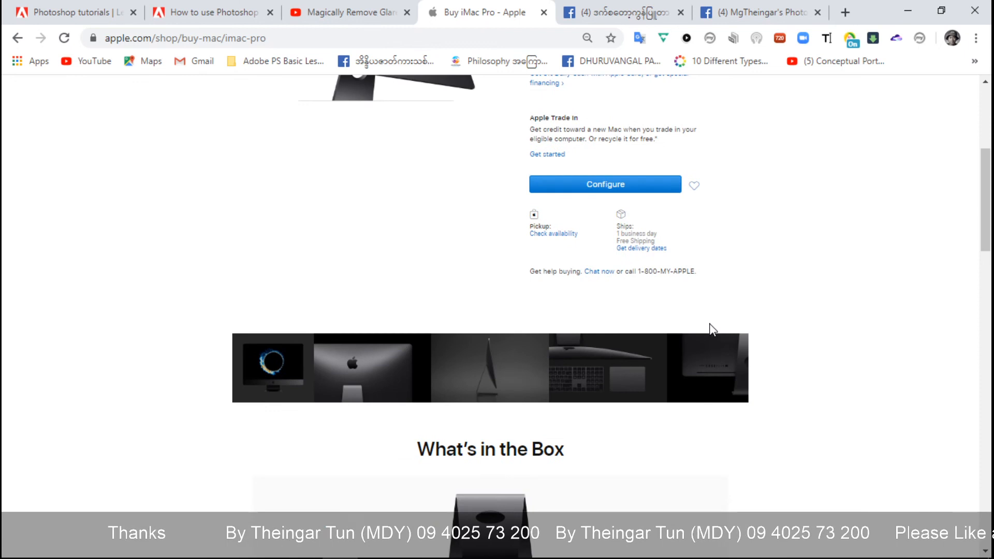
pyautogui.scroll(-3)
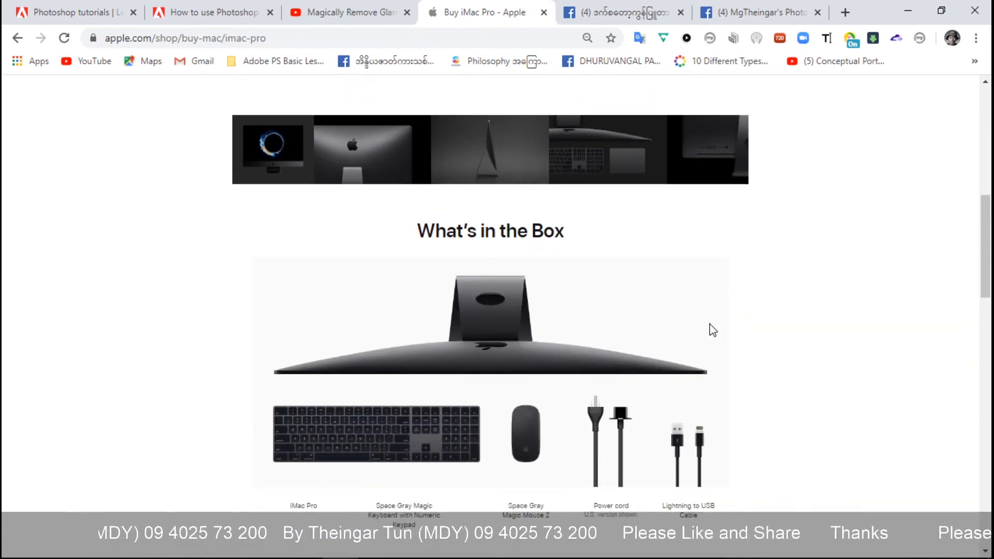
pyautogui.scroll(-3)
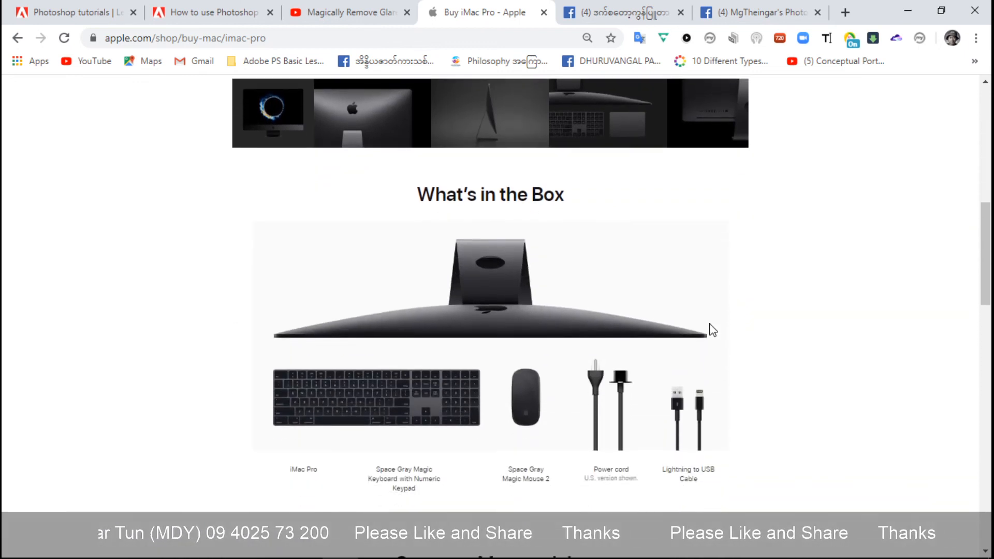
pyautogui.scroll(-3)
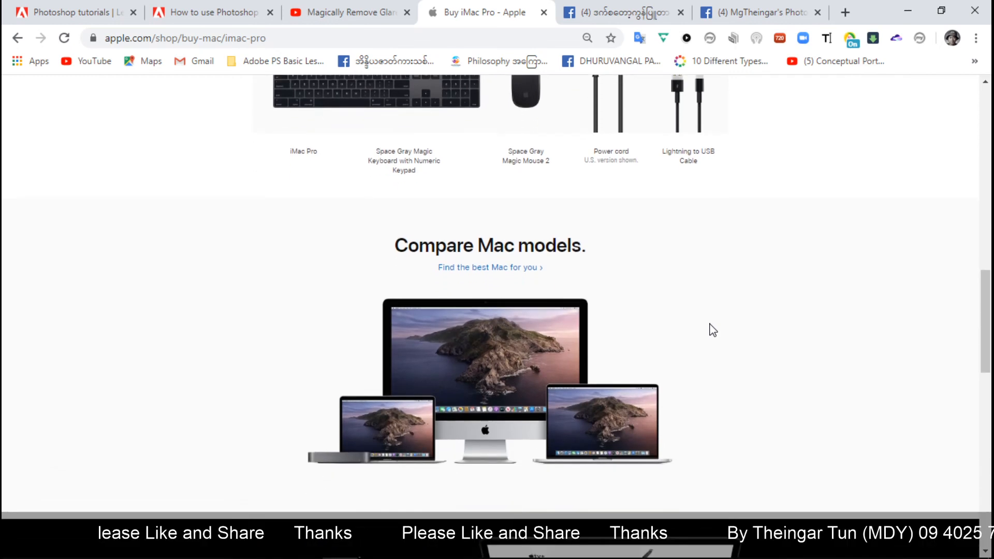
pyautogui.scroll(-3)
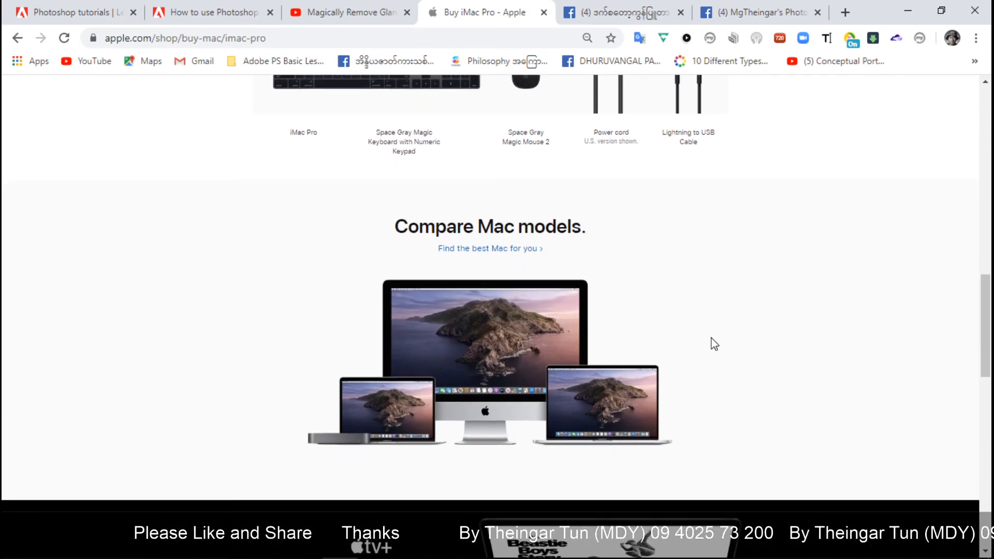